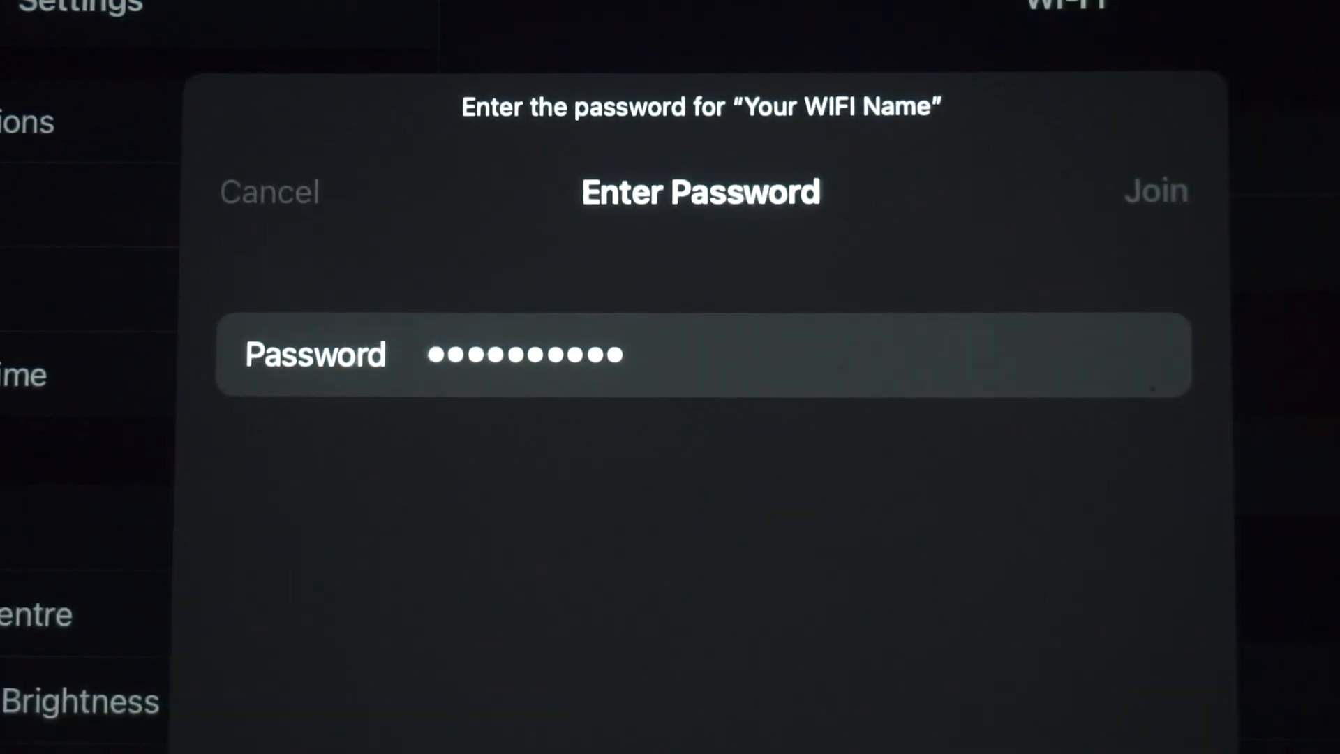
Join the 'Your WIFI Name' network with the entered password
click(1155, 190)
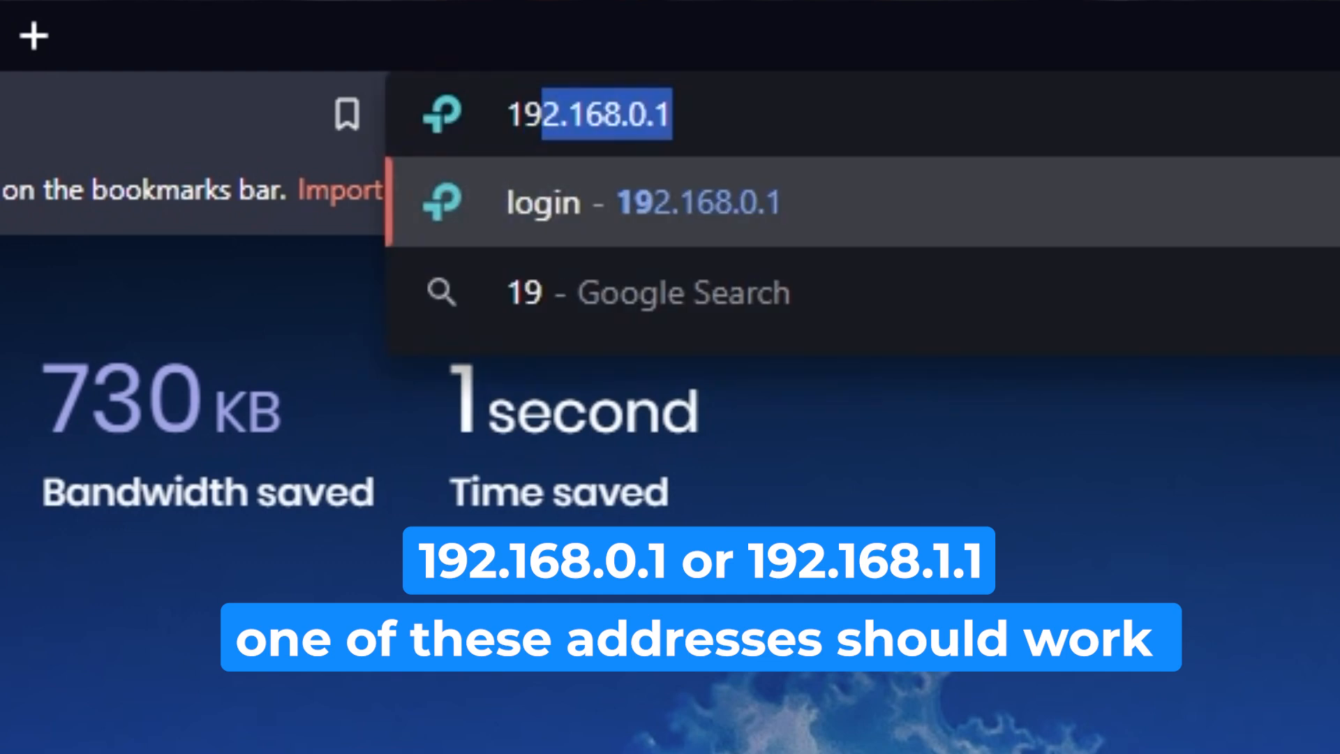
Load the router's setup page at 192.168.0.1 in the browser
text(92.168.1.)
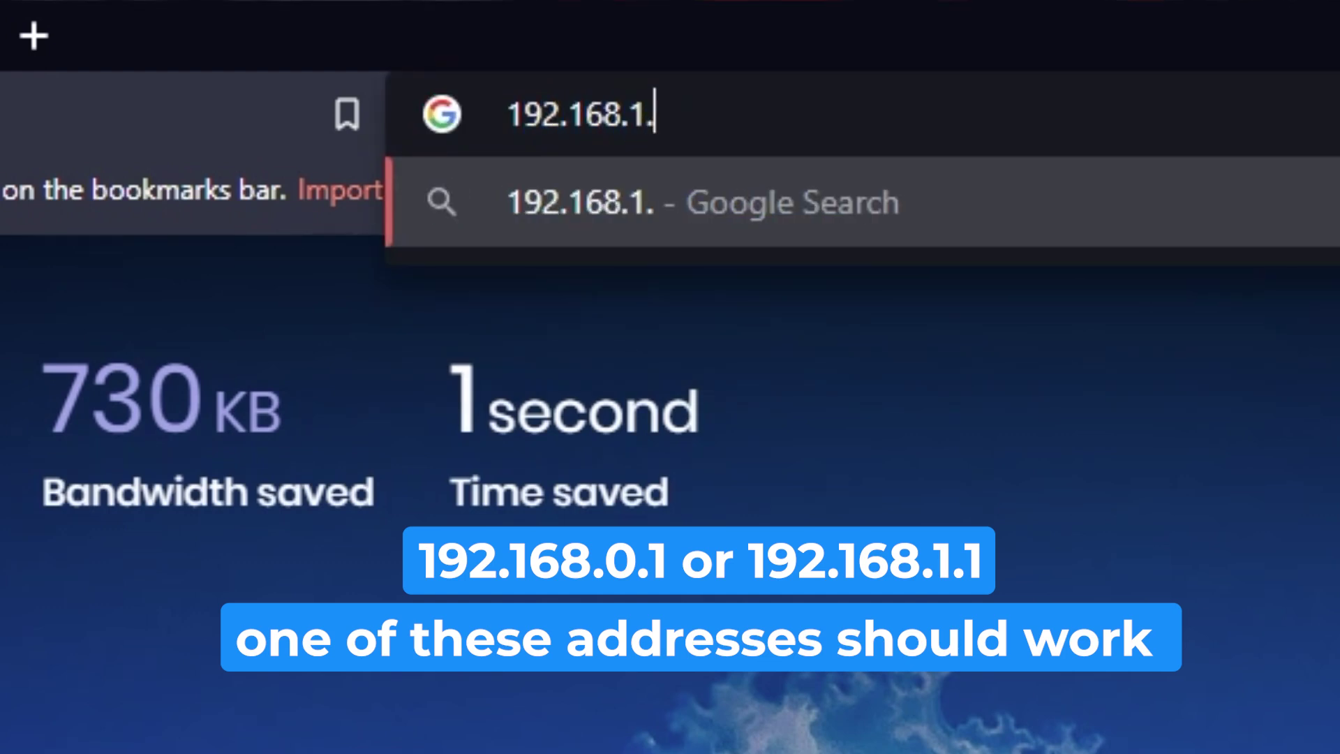
key(Enter)
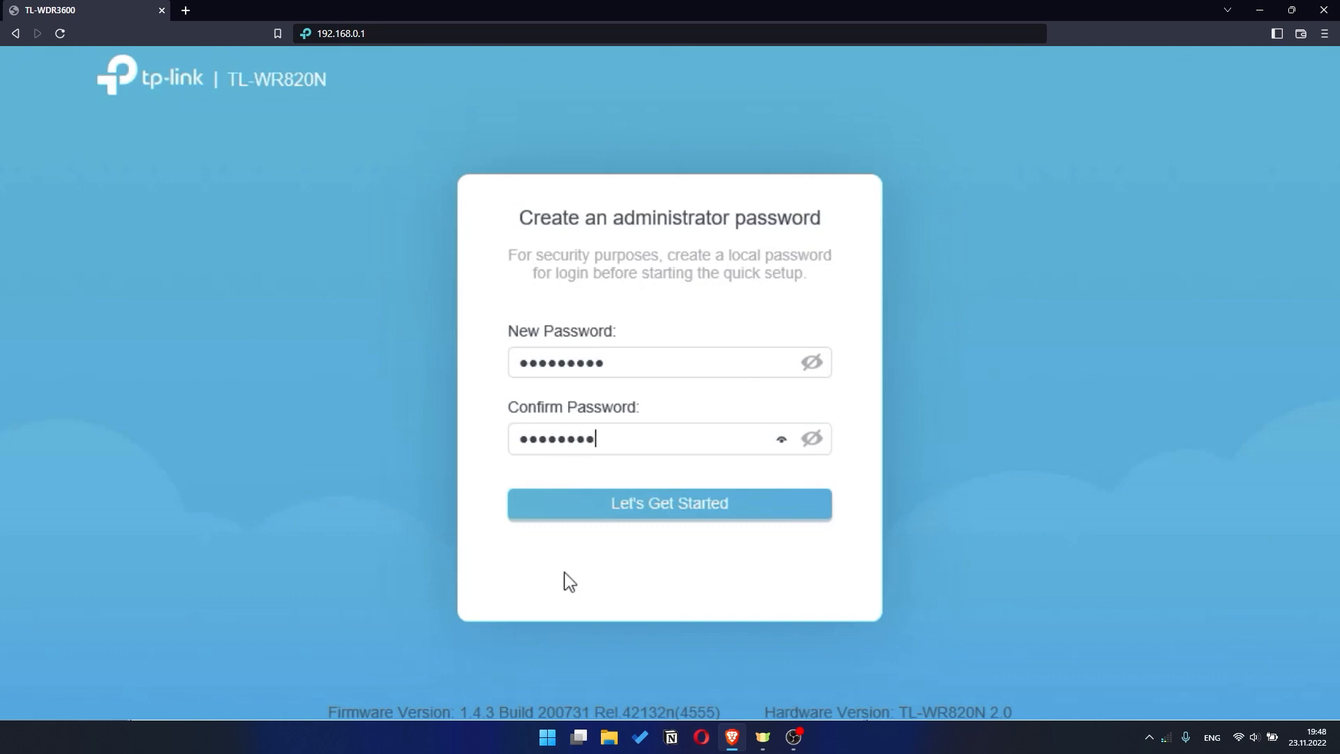
Save the new administrator password with Let's Get Started
click(670, 503)
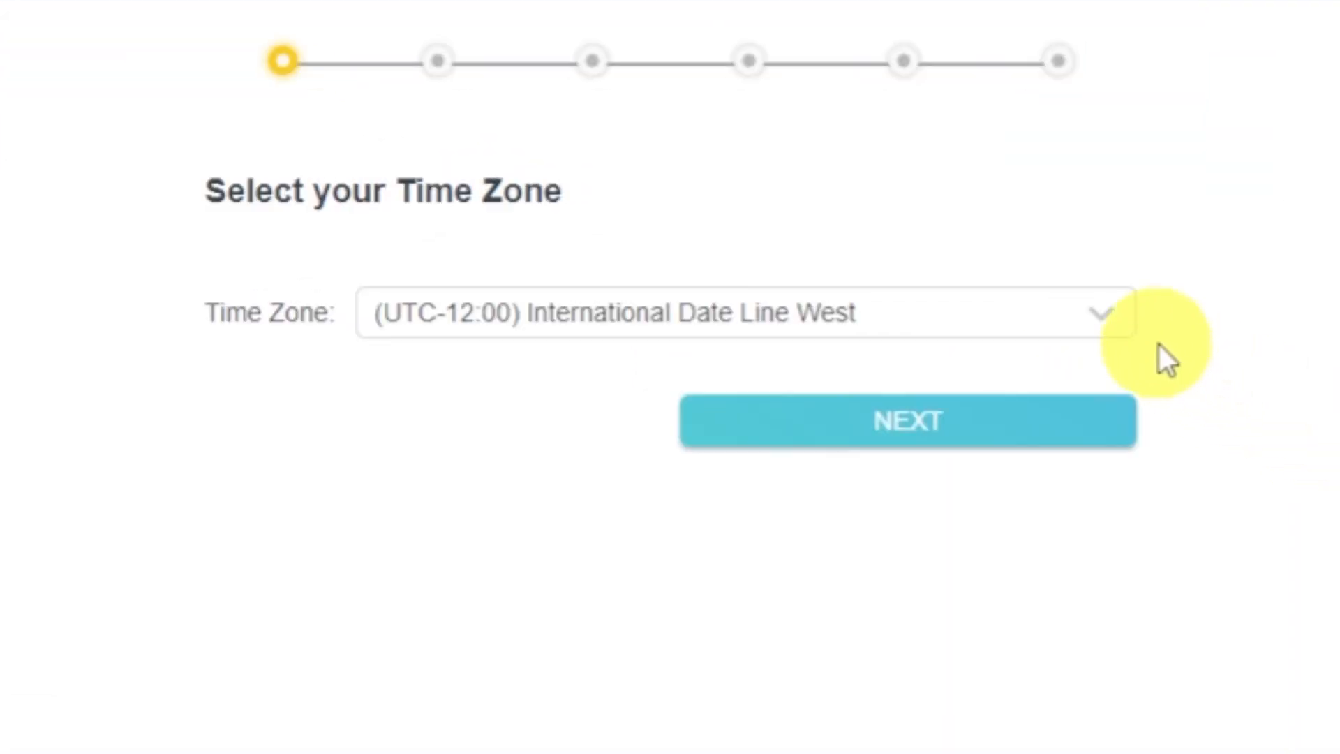
Keep the (UTC-12:00) International Date Line West time zone and continue
click(1101, 315)
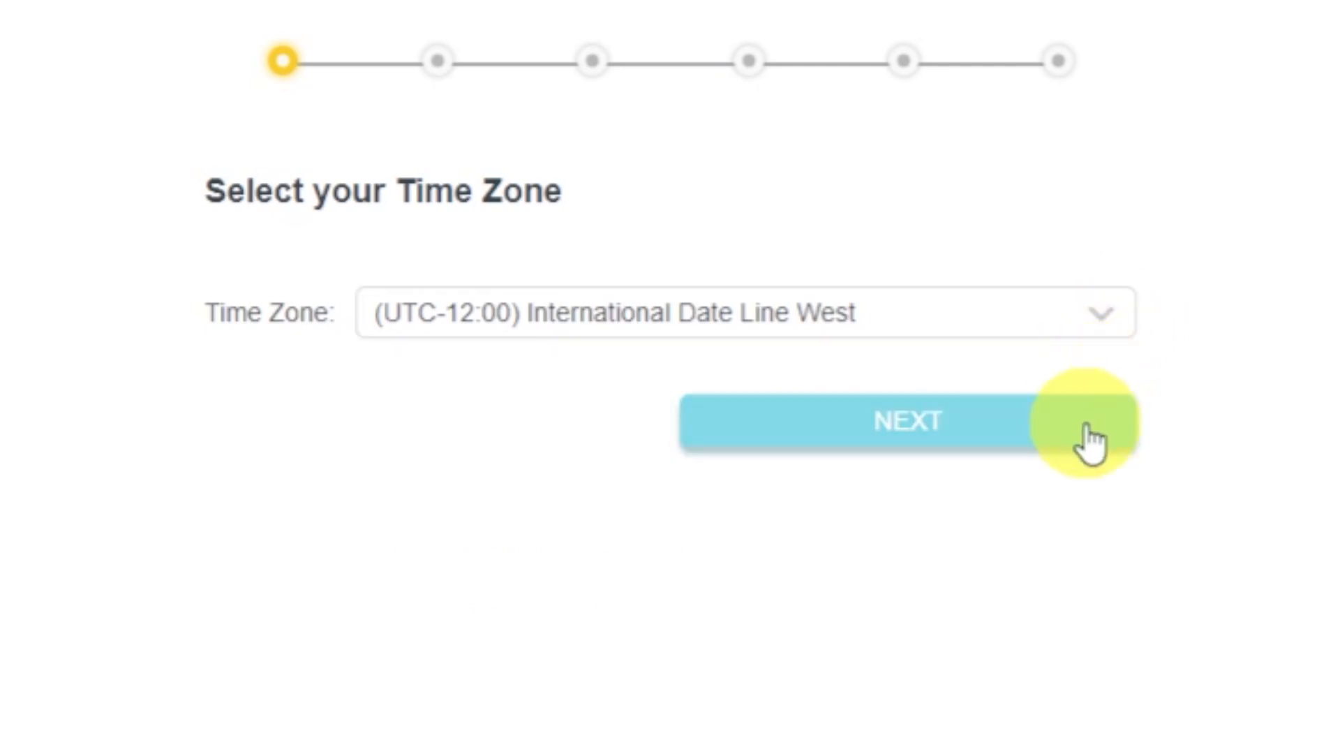
click(908, 422)
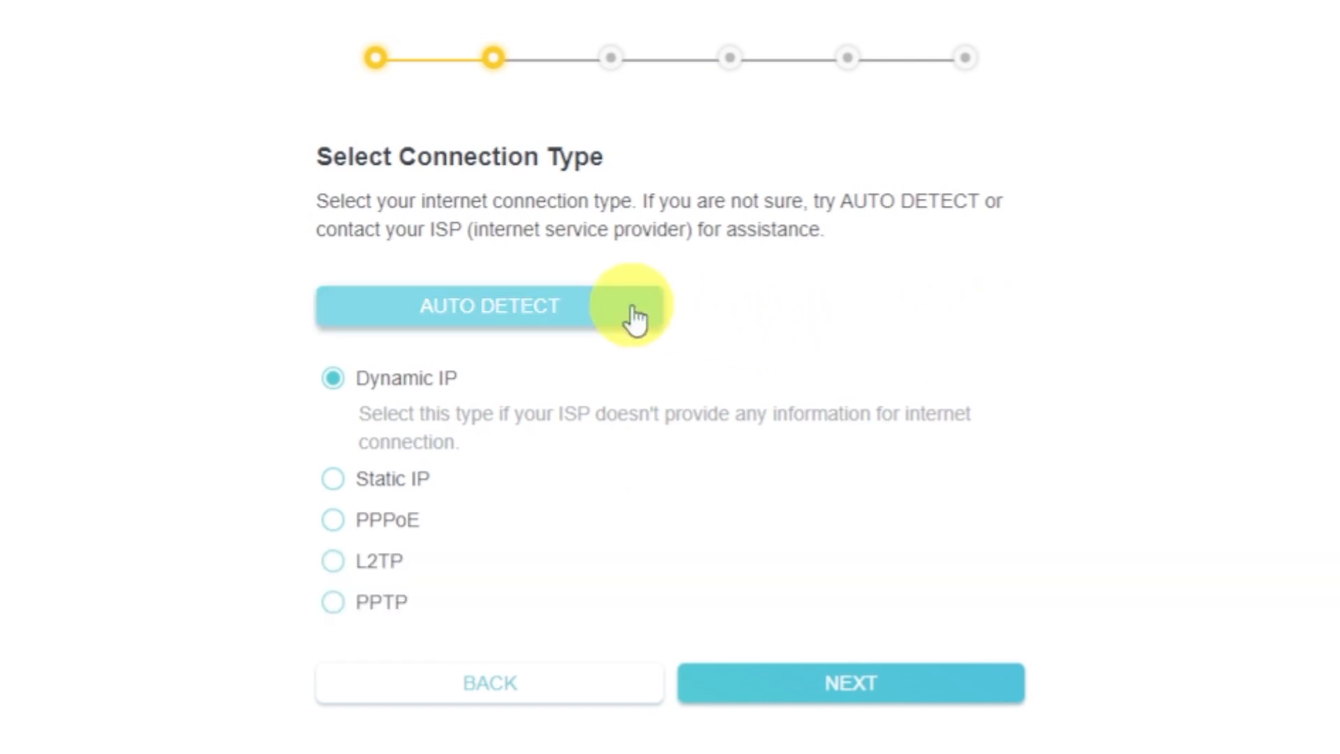
Auto-detect the connection, choose Dynamic IP, and continue
click(491, 306)
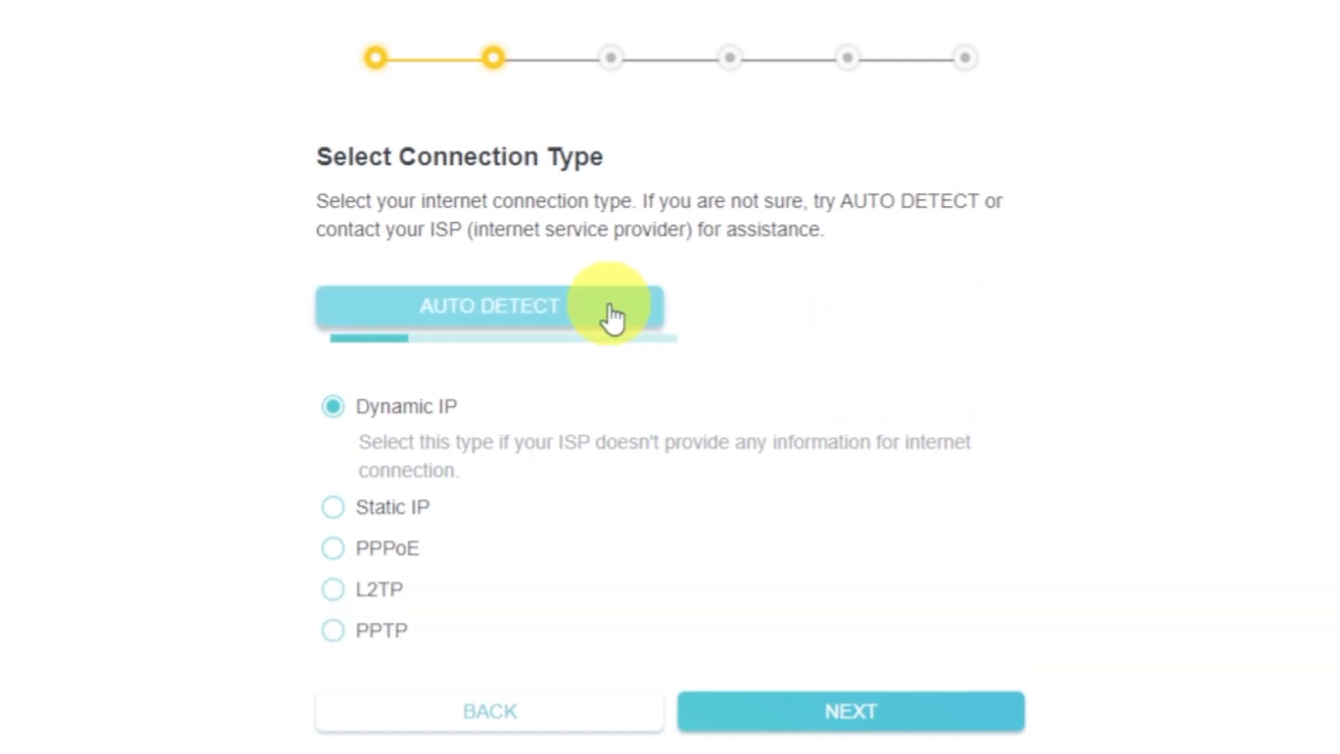
click(491, 306)
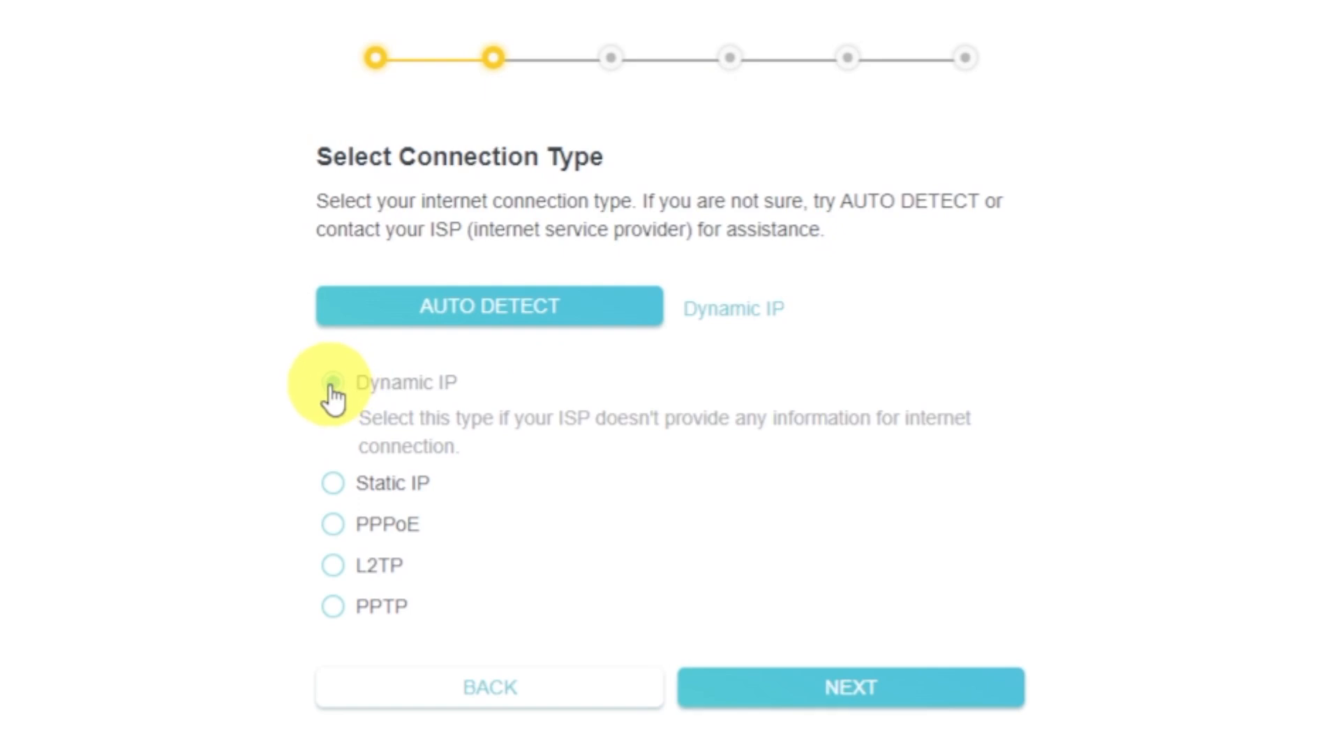
click(333, 403)
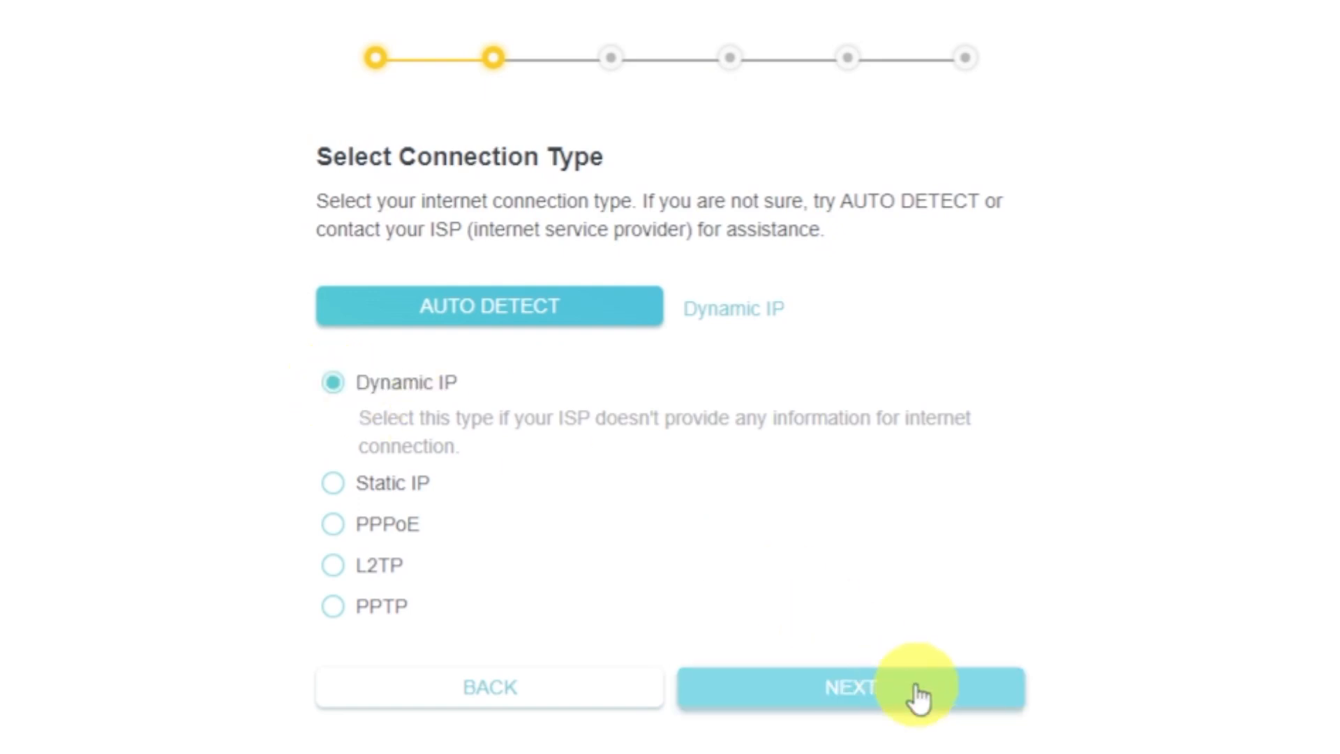
click(905, 692)
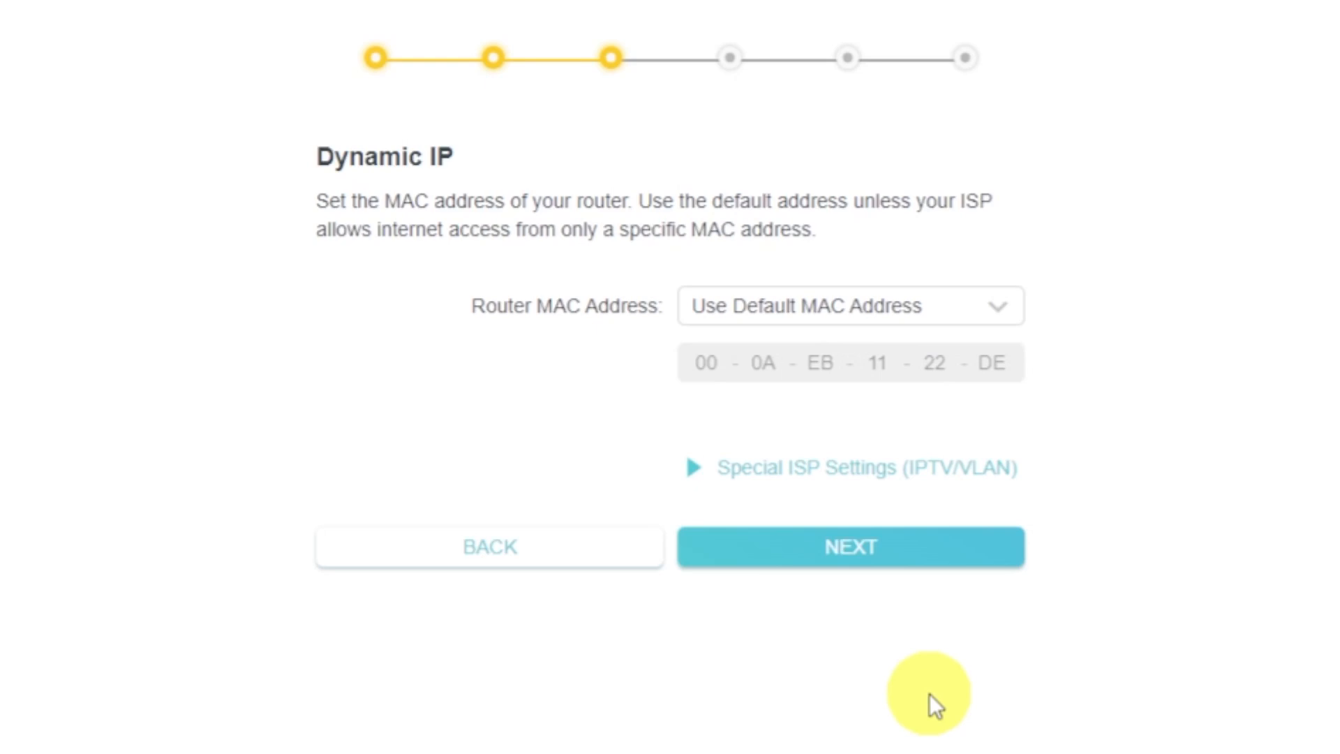
Keep Use Default MAC Address for the router and continue
click(850, 565)
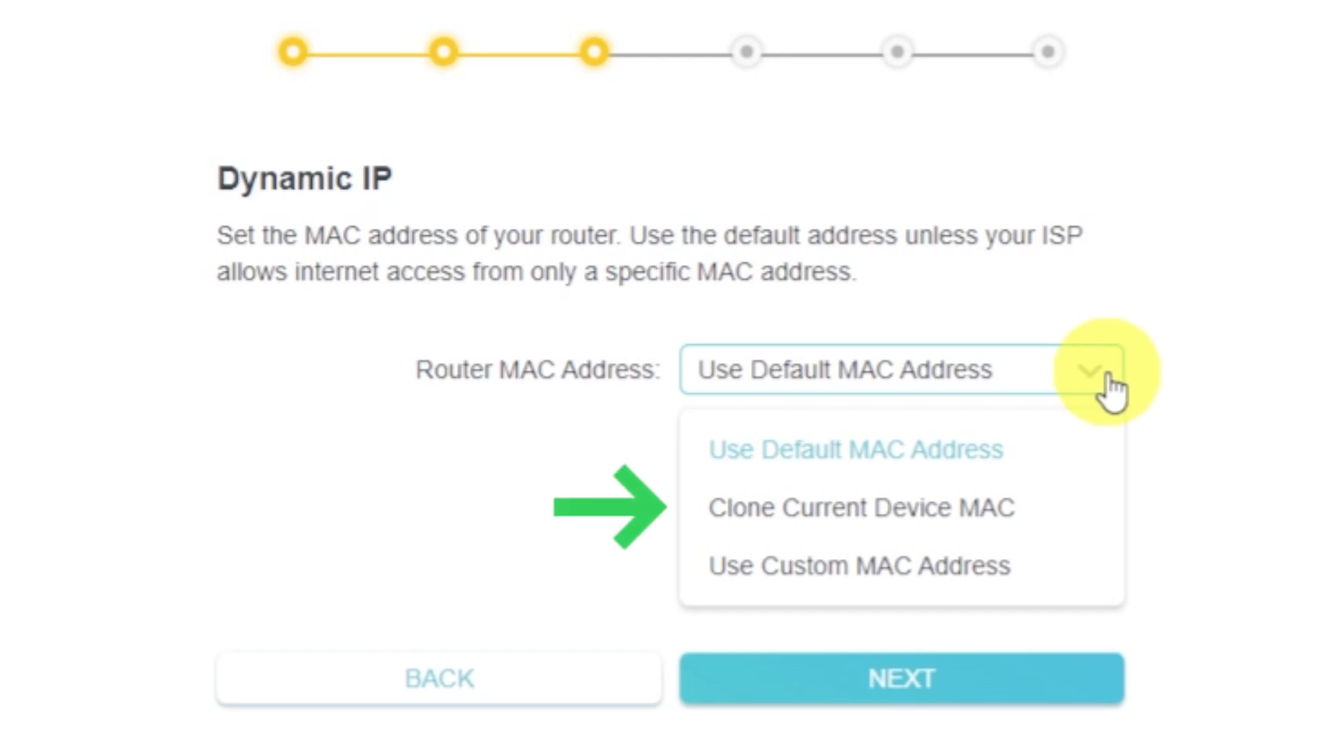
click(855, 449)
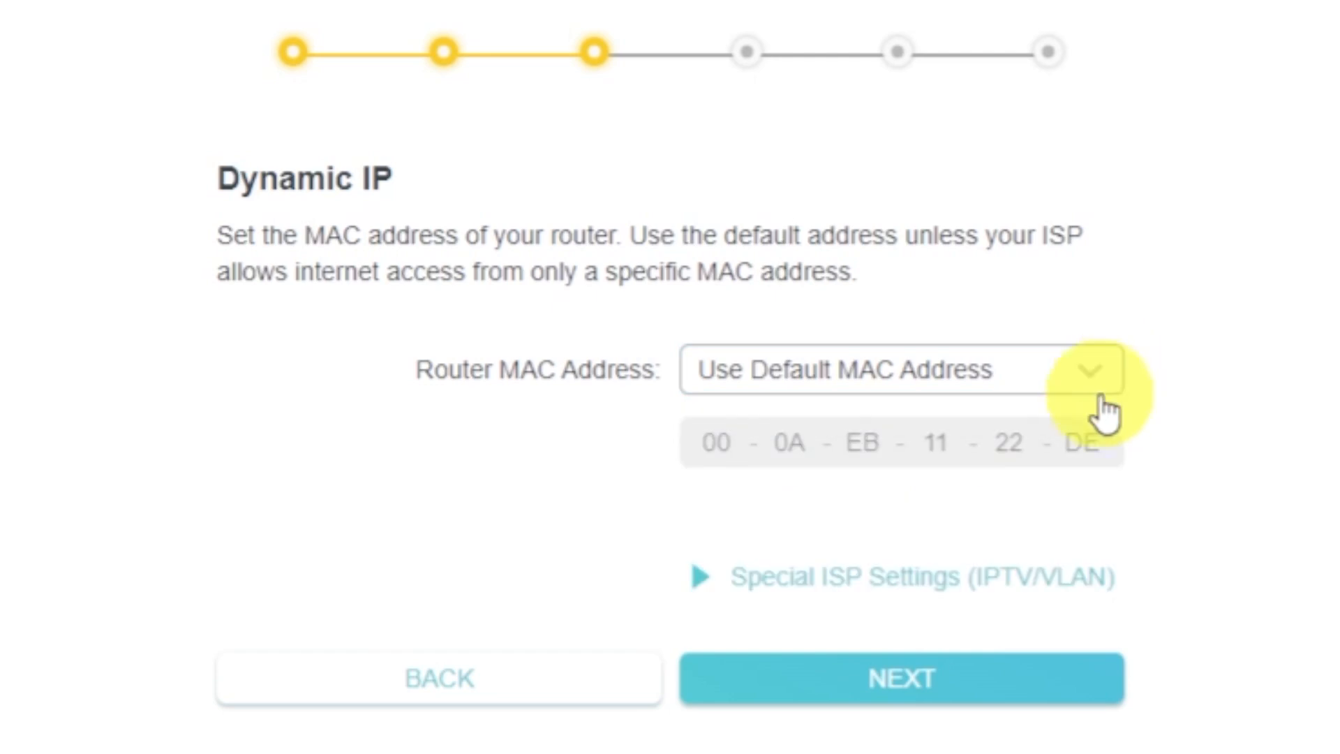
click(899, 697)
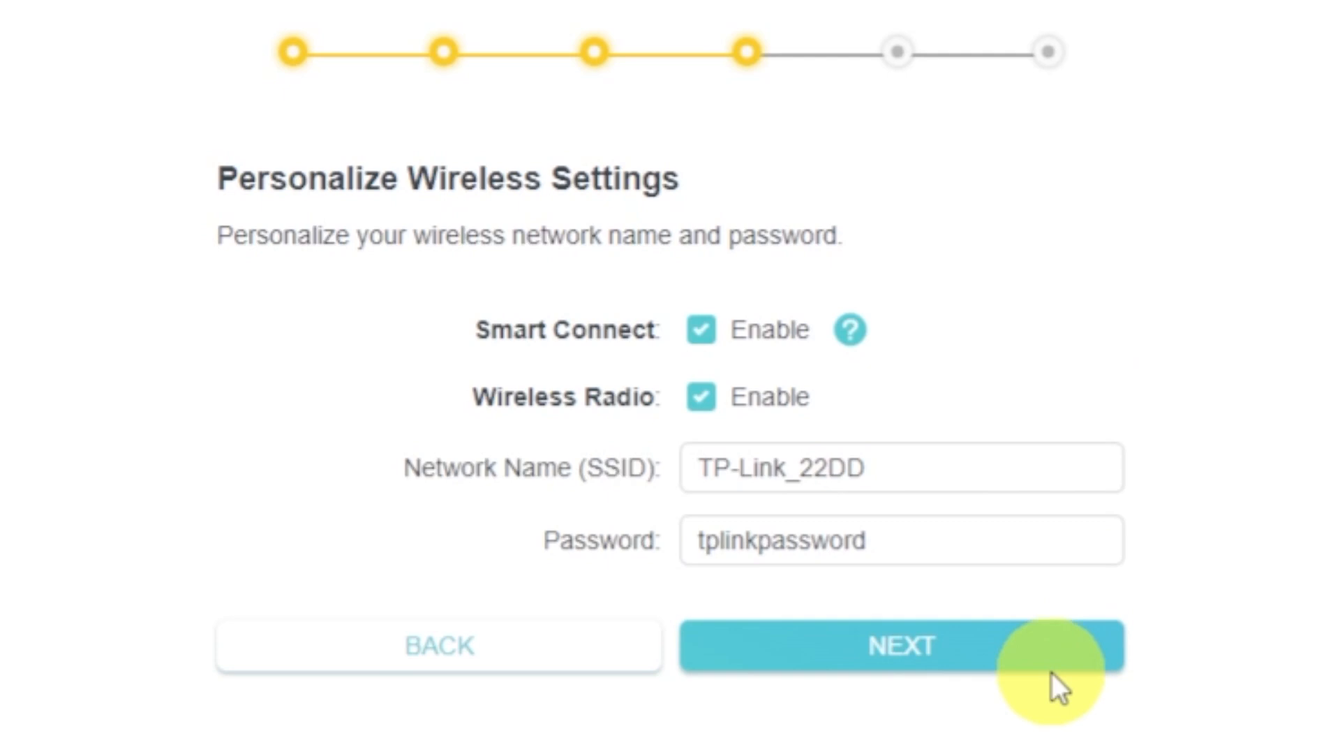
mouse_move(958, 468)
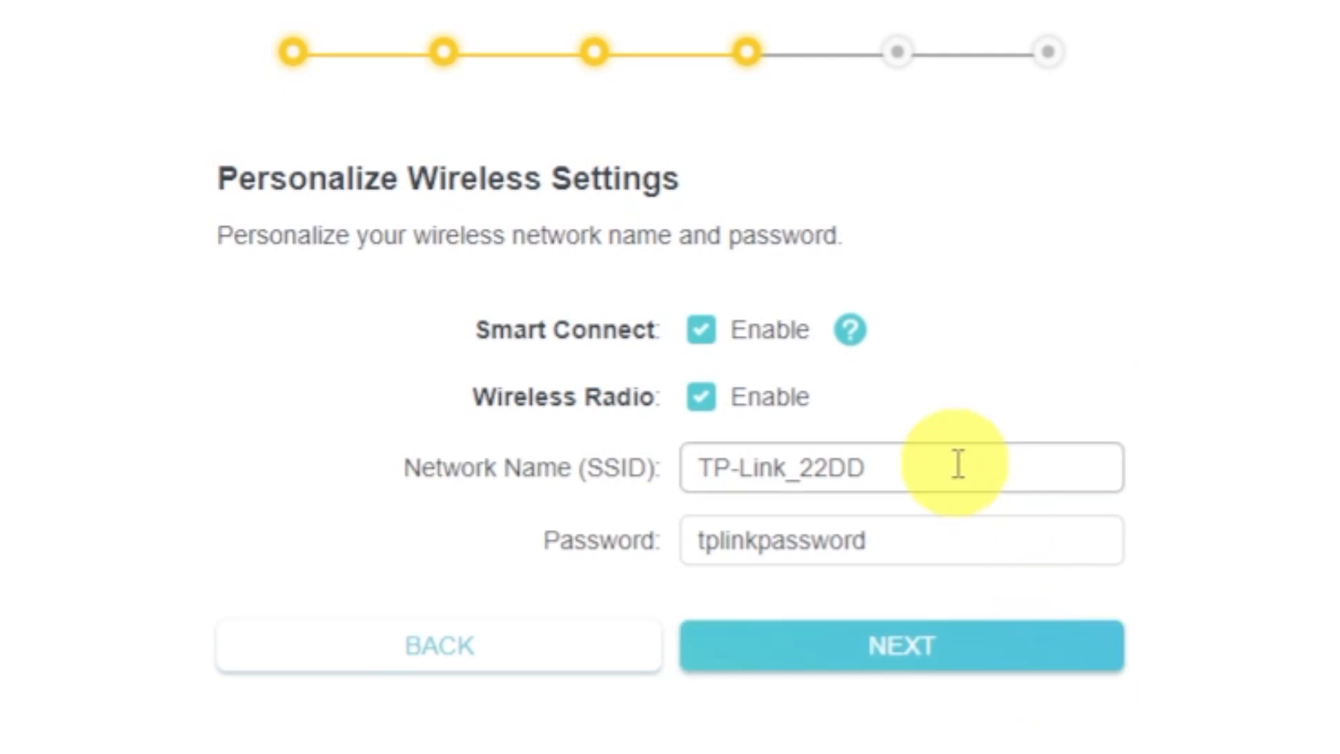
click(696, 398)
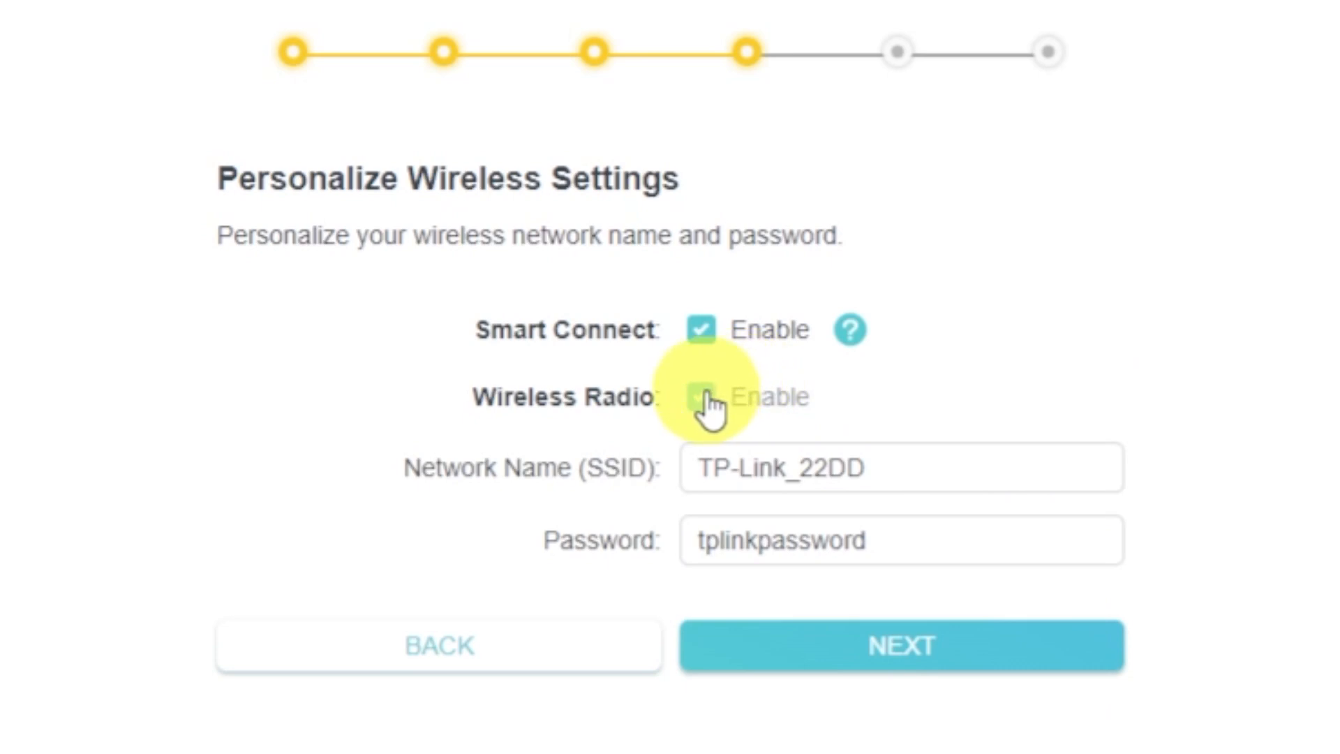
click(699, 397)
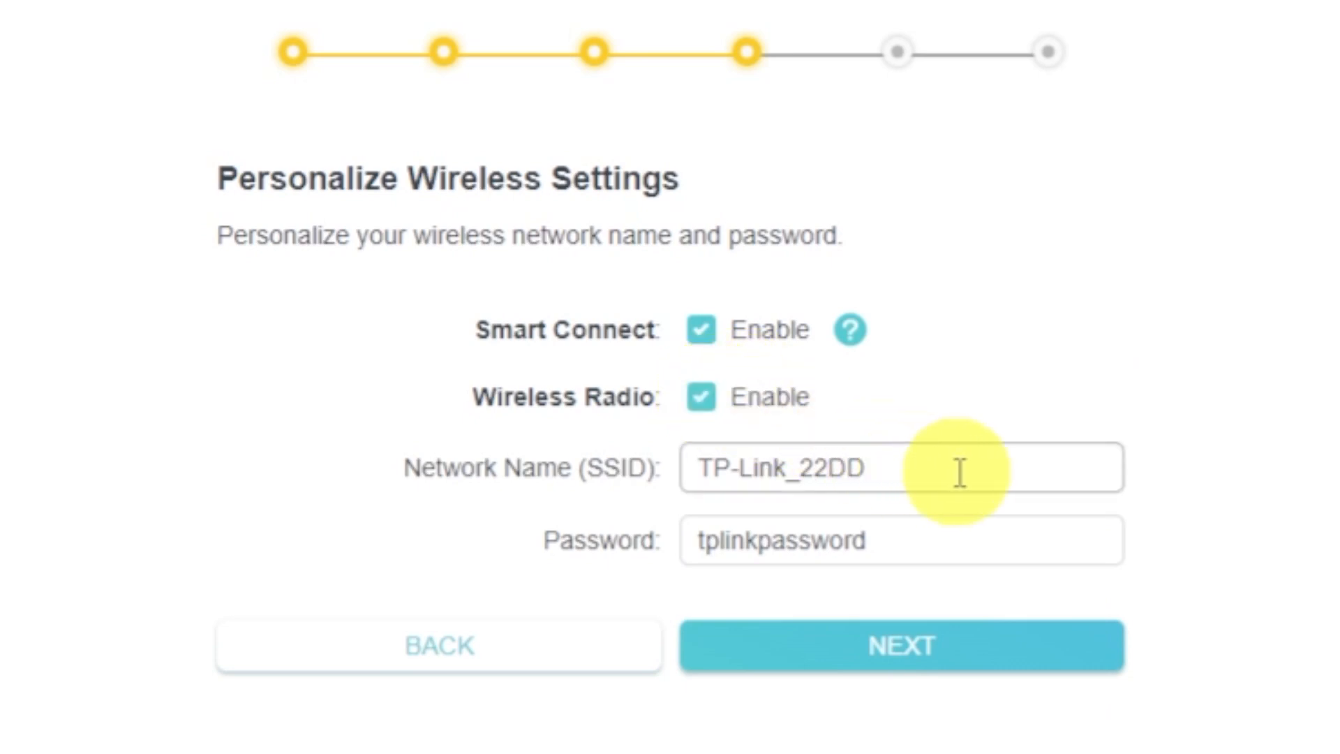
click(959, 470)
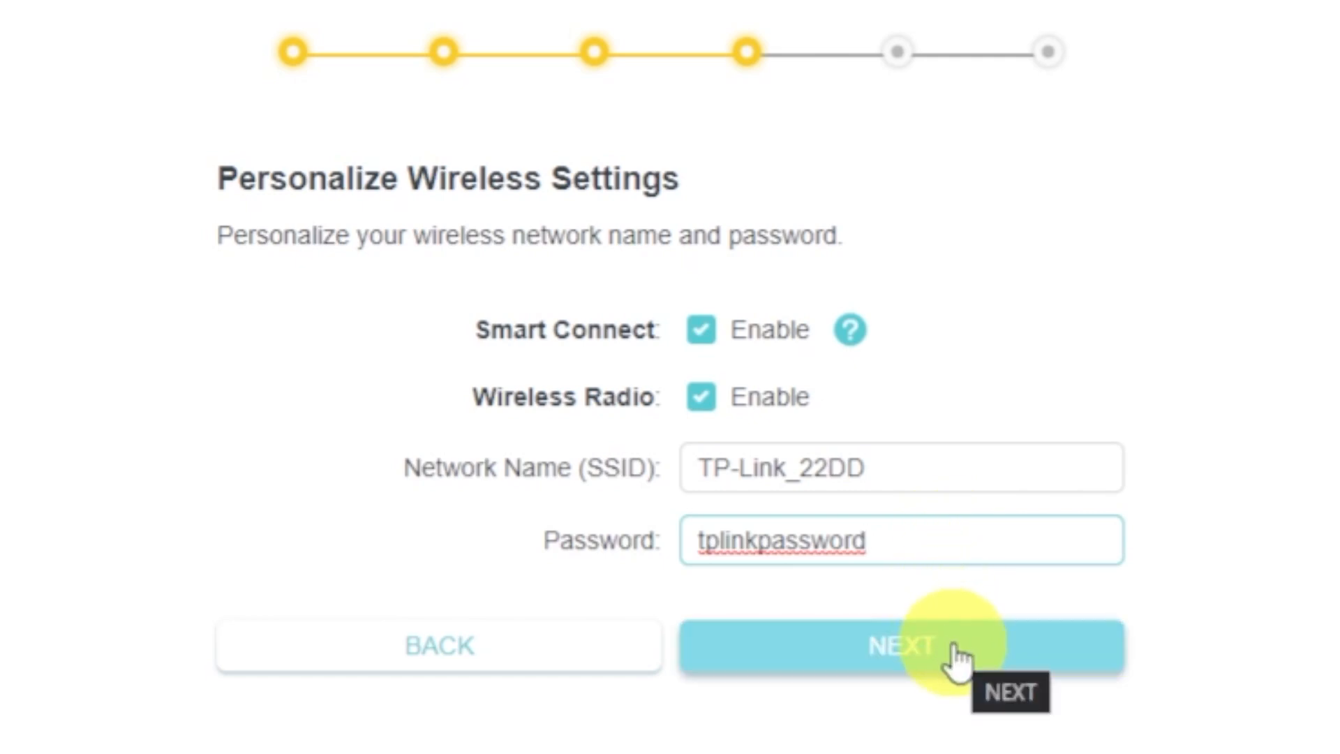
click(928, 652)
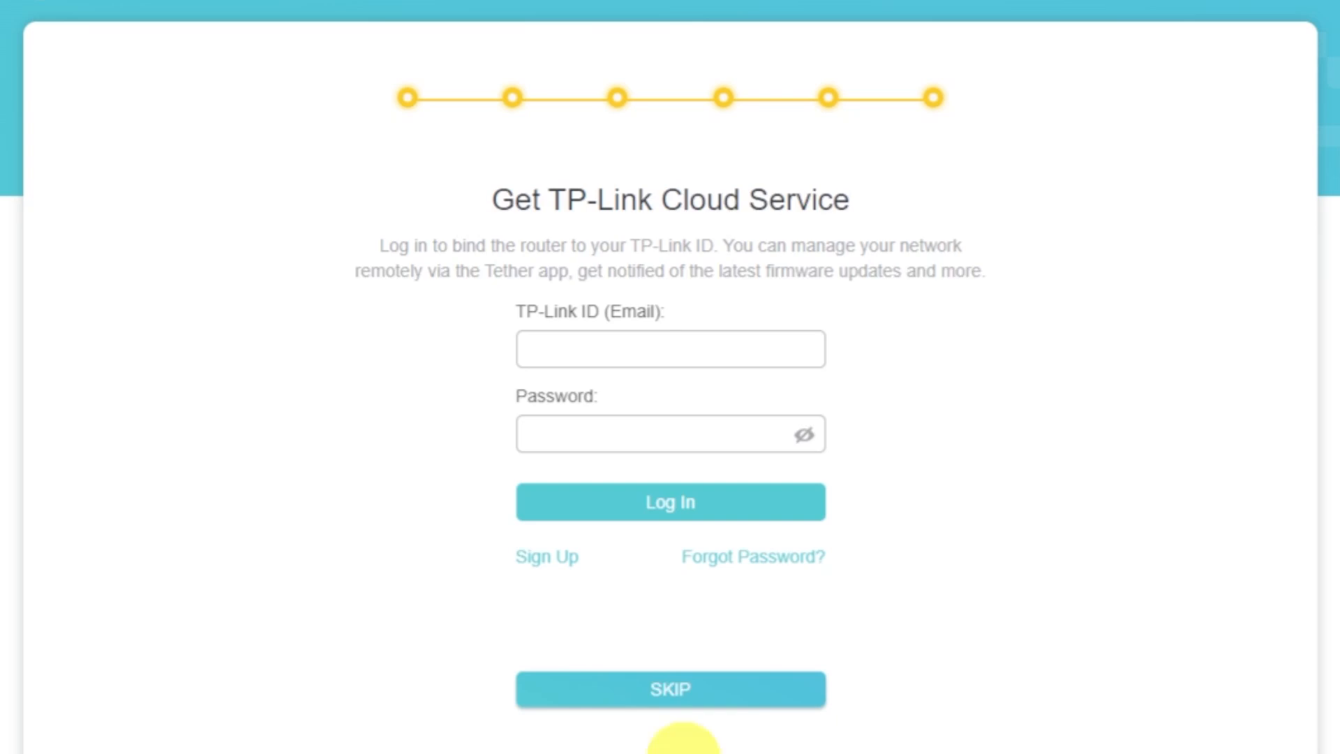
Skip the TP-Link Cloud login and confirm the Success summary page
click(670, 689)
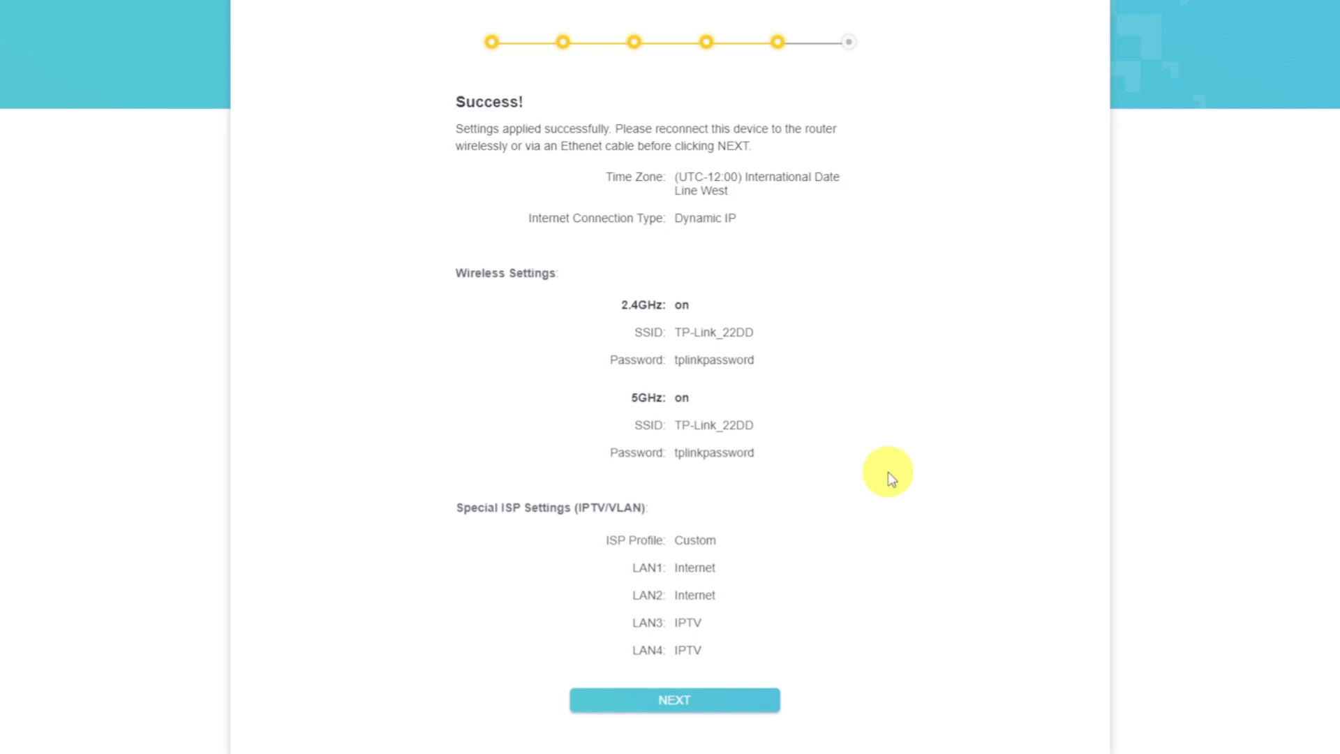
mouse_move(917, 480)
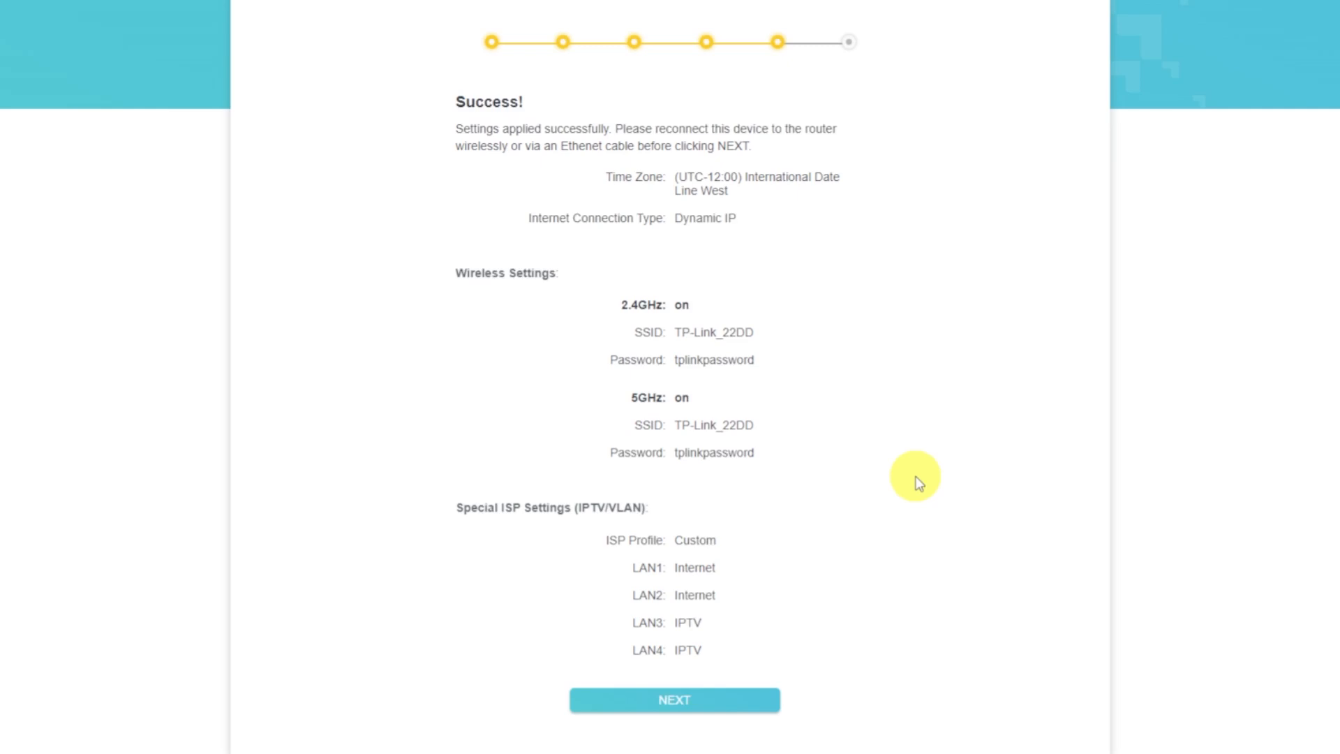
click(672, 718)
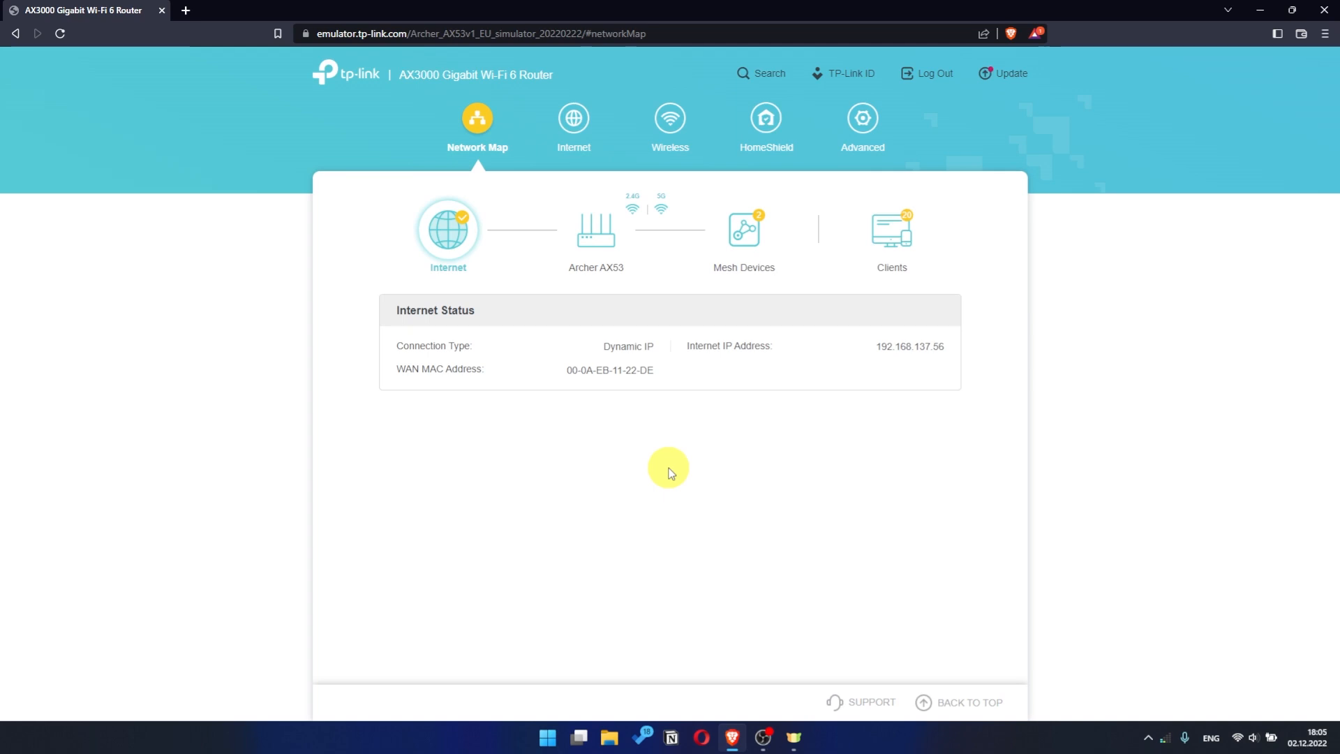
mouse_move(856, 436)
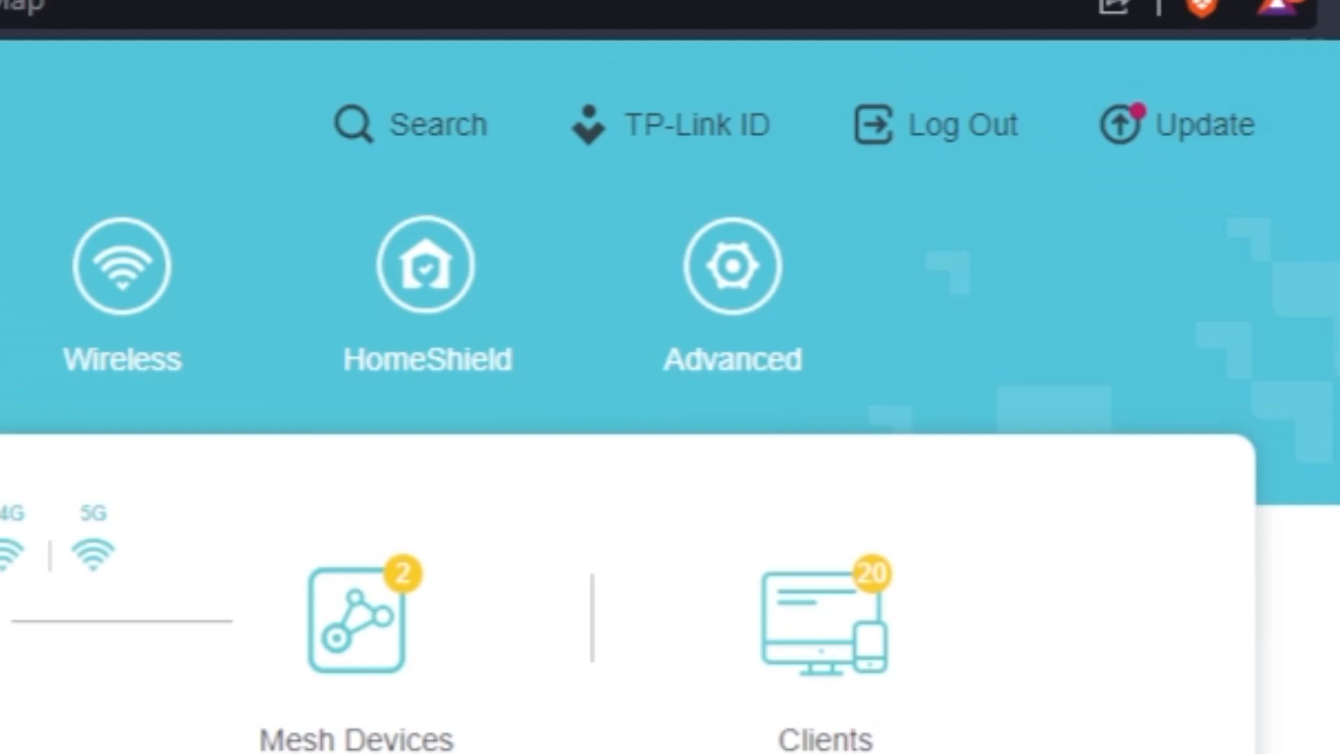
Reboot the router from Advanced > System > Reboot
click(731, 266)
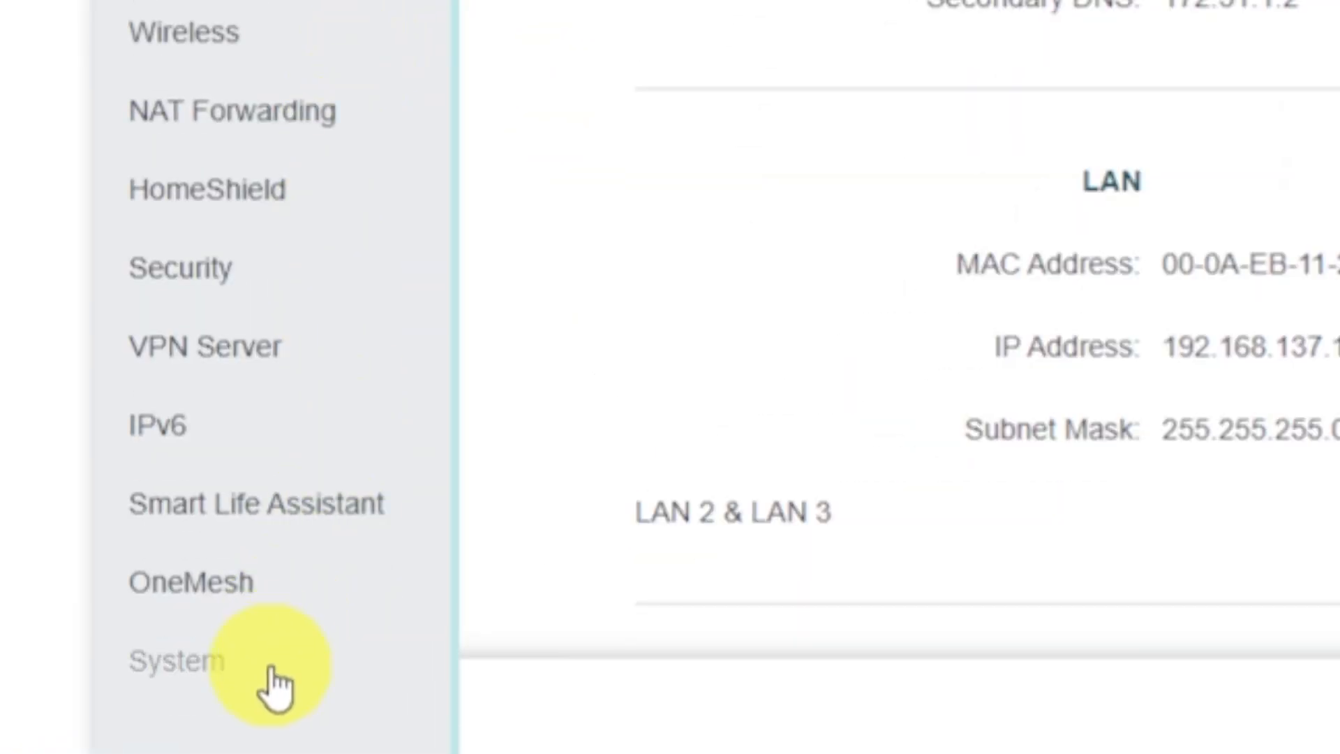
click(168, 661)
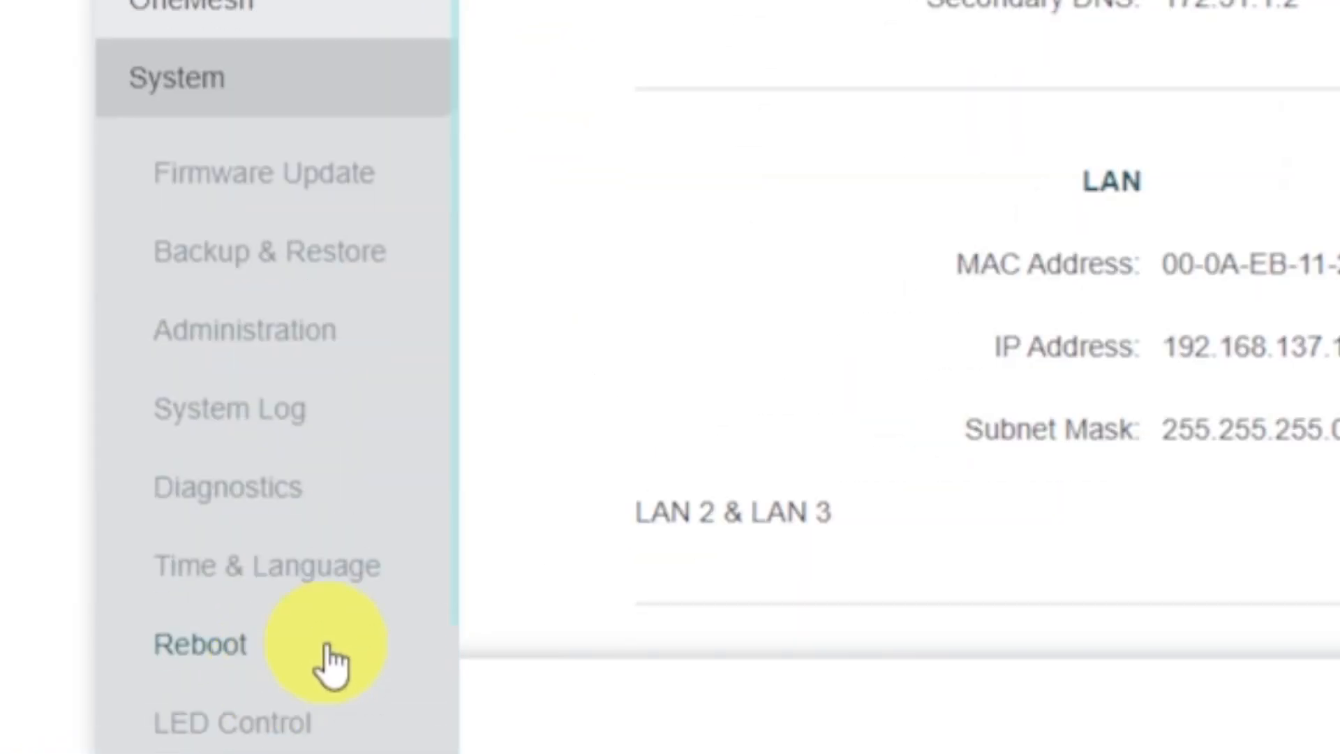
click(199, 643)
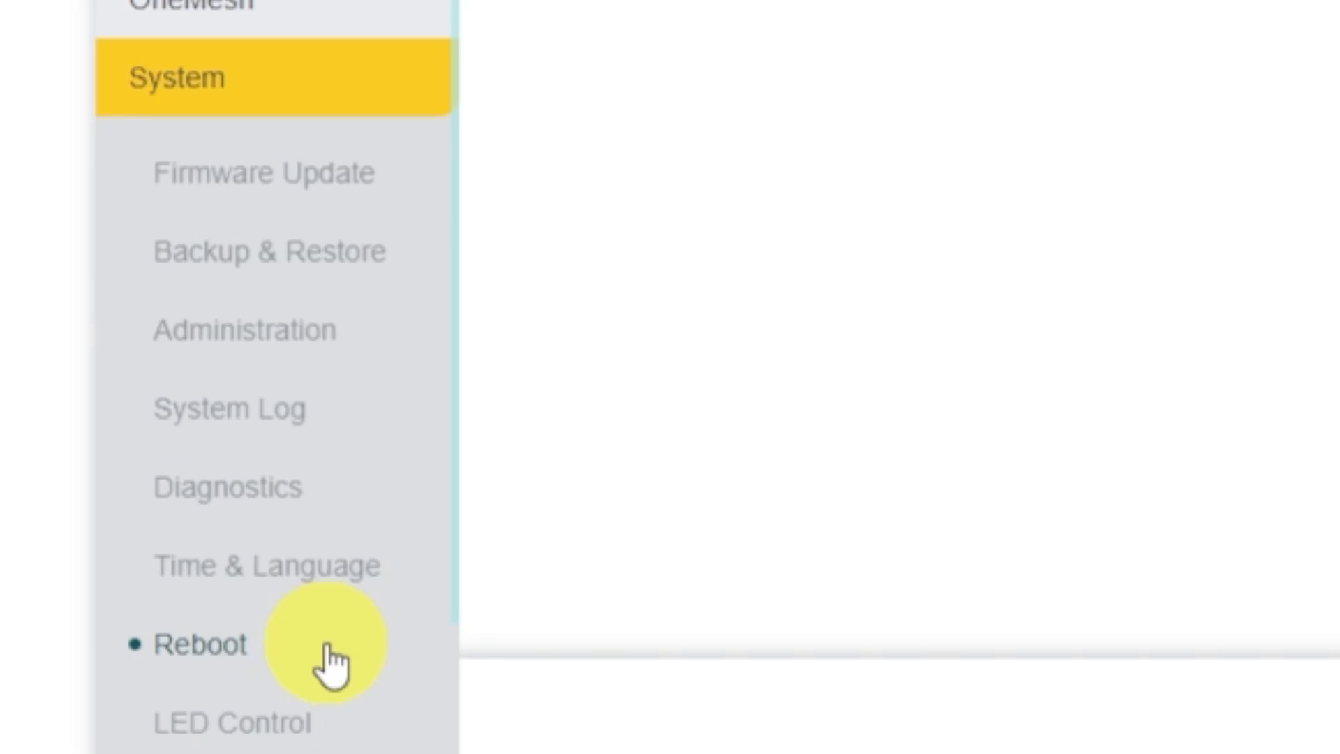
click(195, 645)
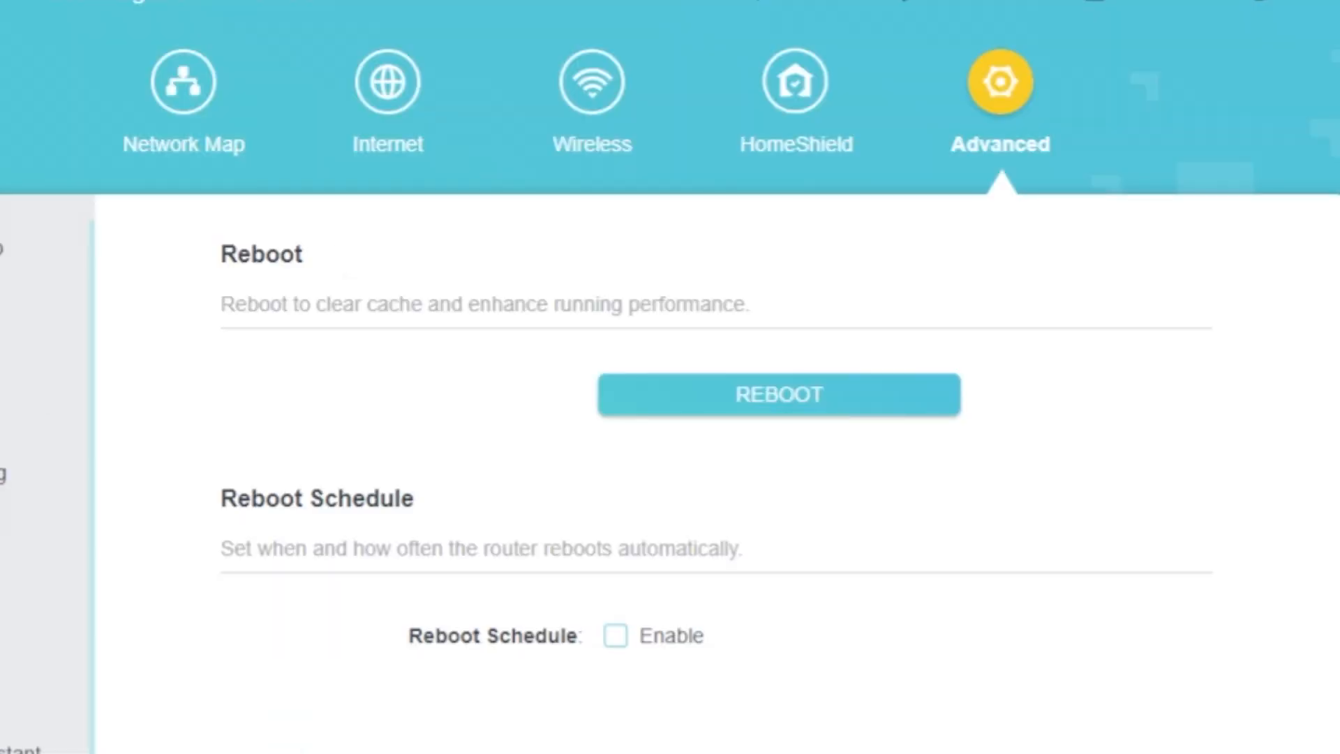
click(722, 404)
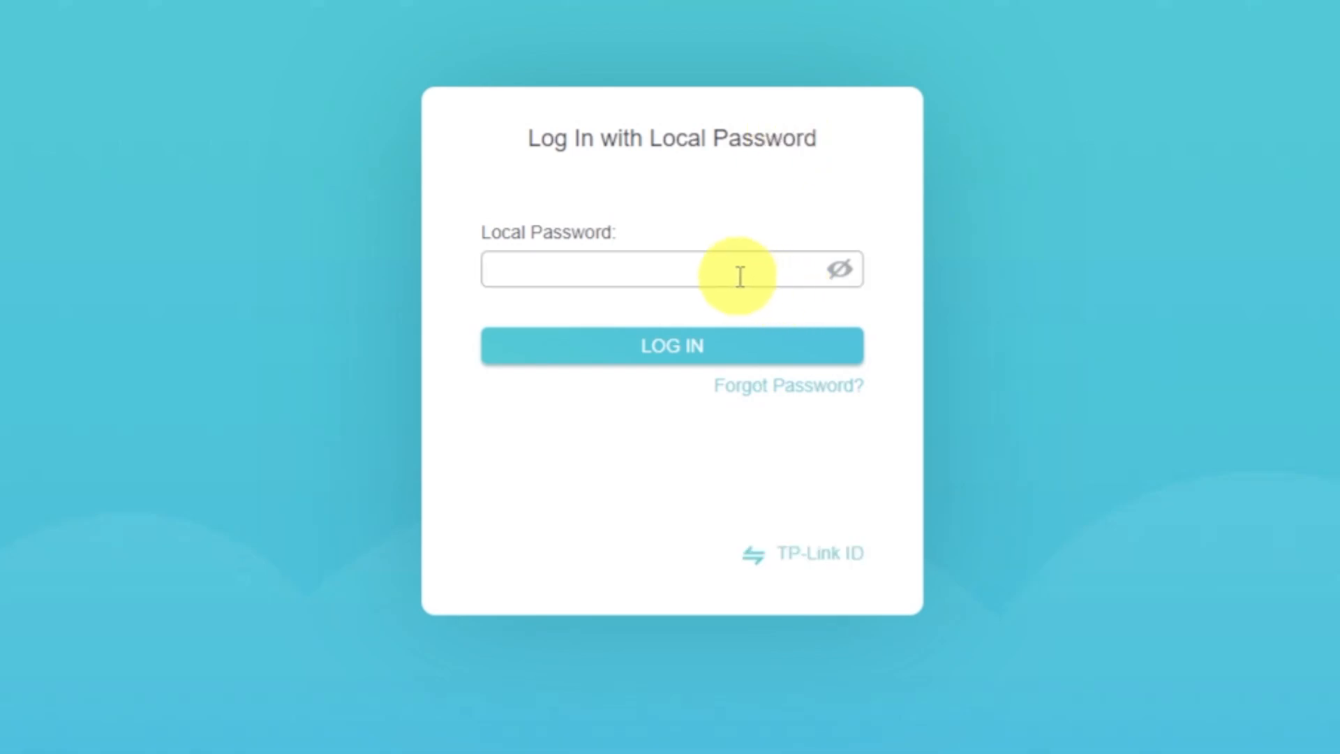
Log in with the local password to return to the Network Map
text(•)
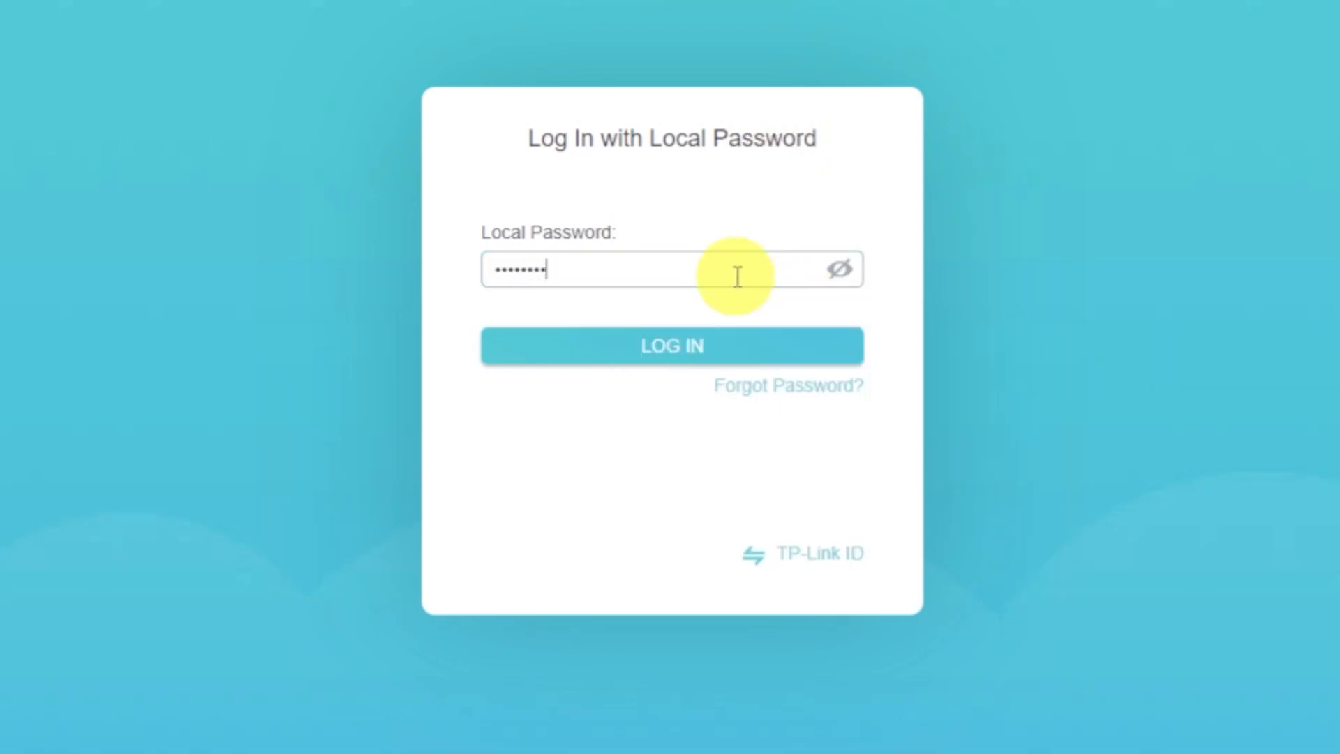
click(692, 347)
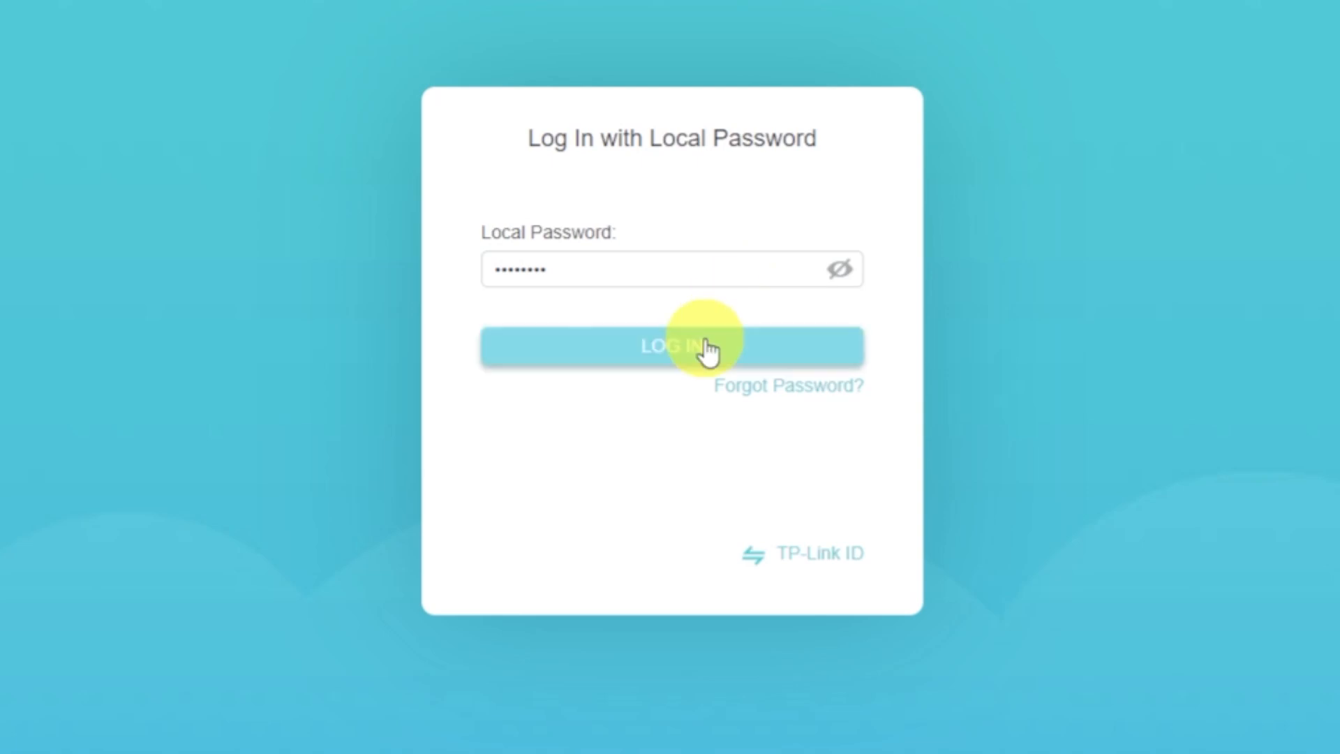
click(670, 347)
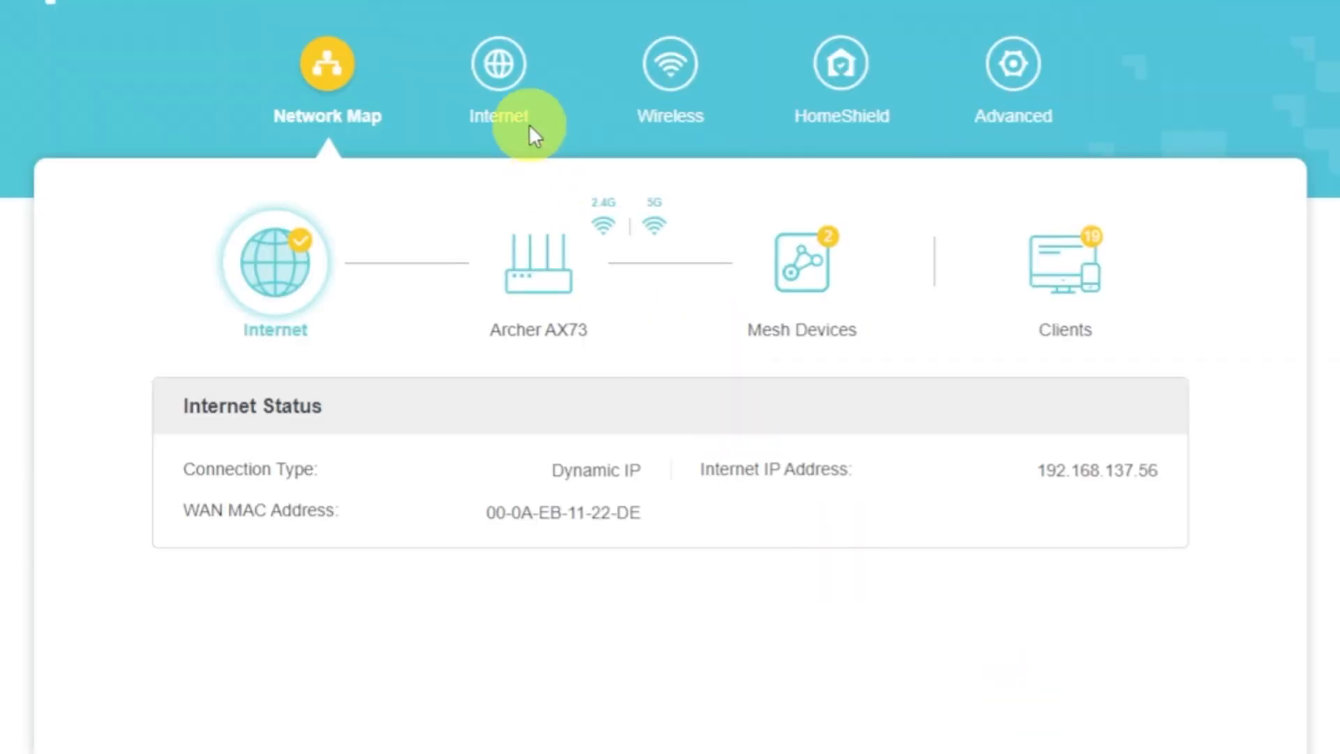
Set the Internet page's Router MAC Address to Clone Current Device MAC and save
click(499, 64)
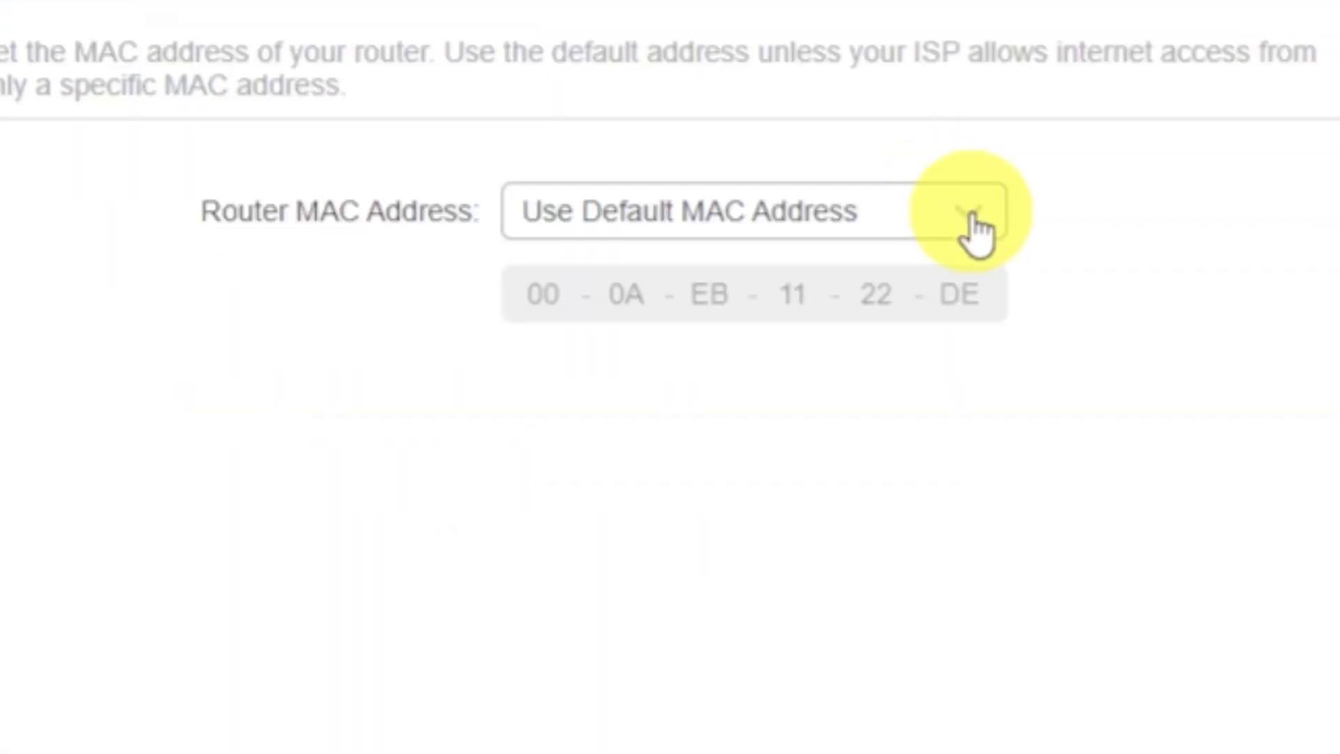
click(966, 213)
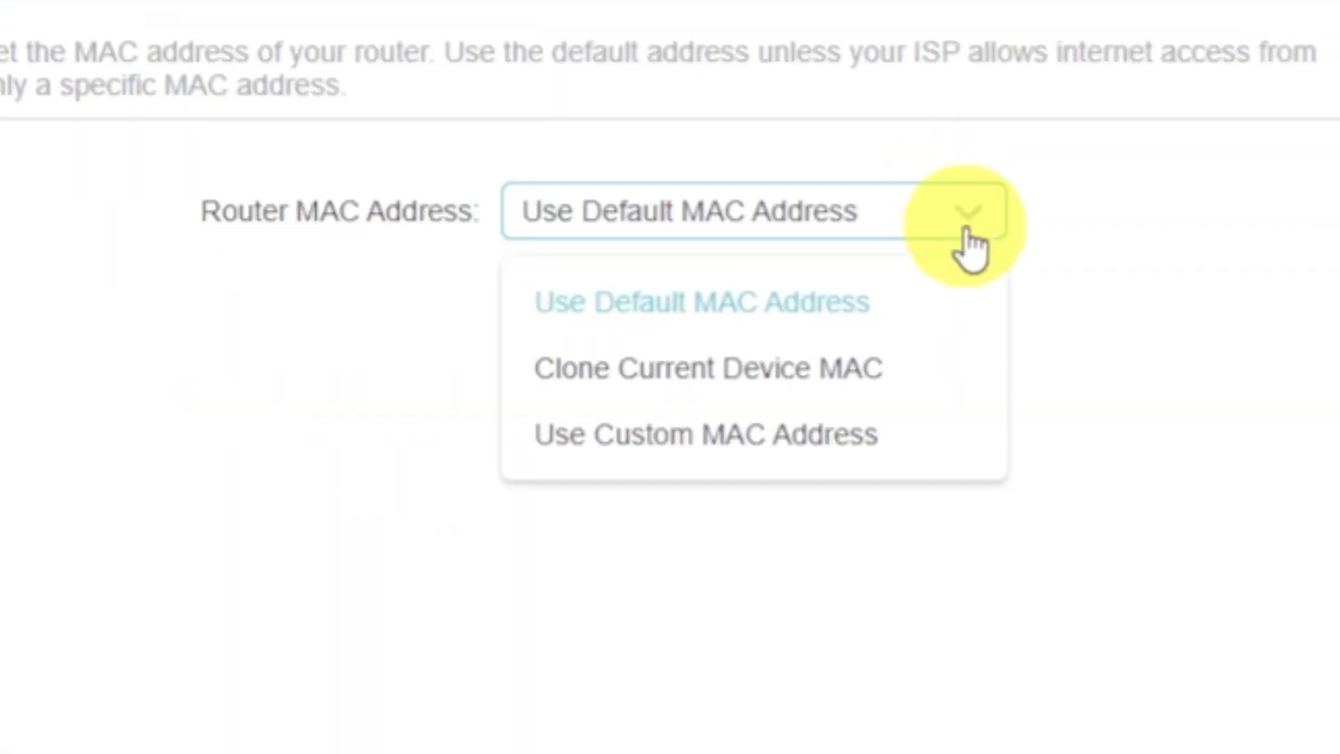
click(708, 369)
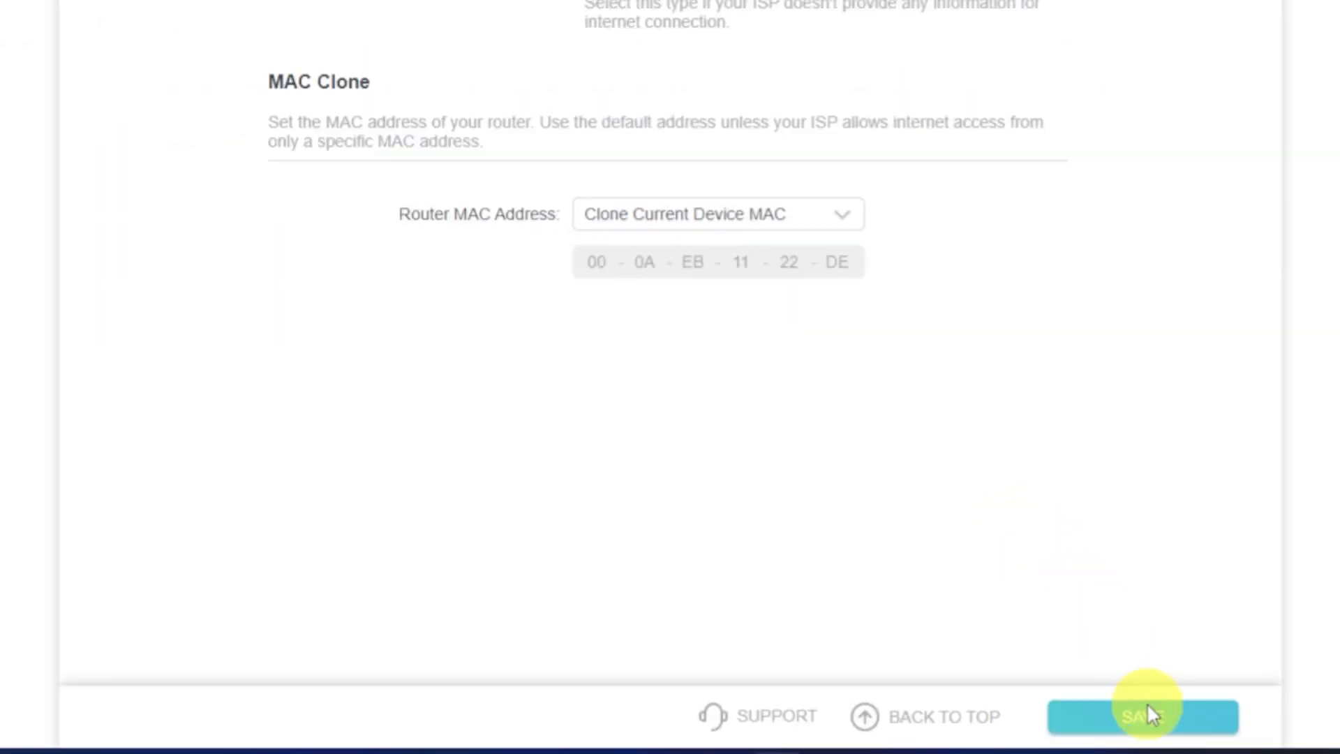
click(1141, 734)
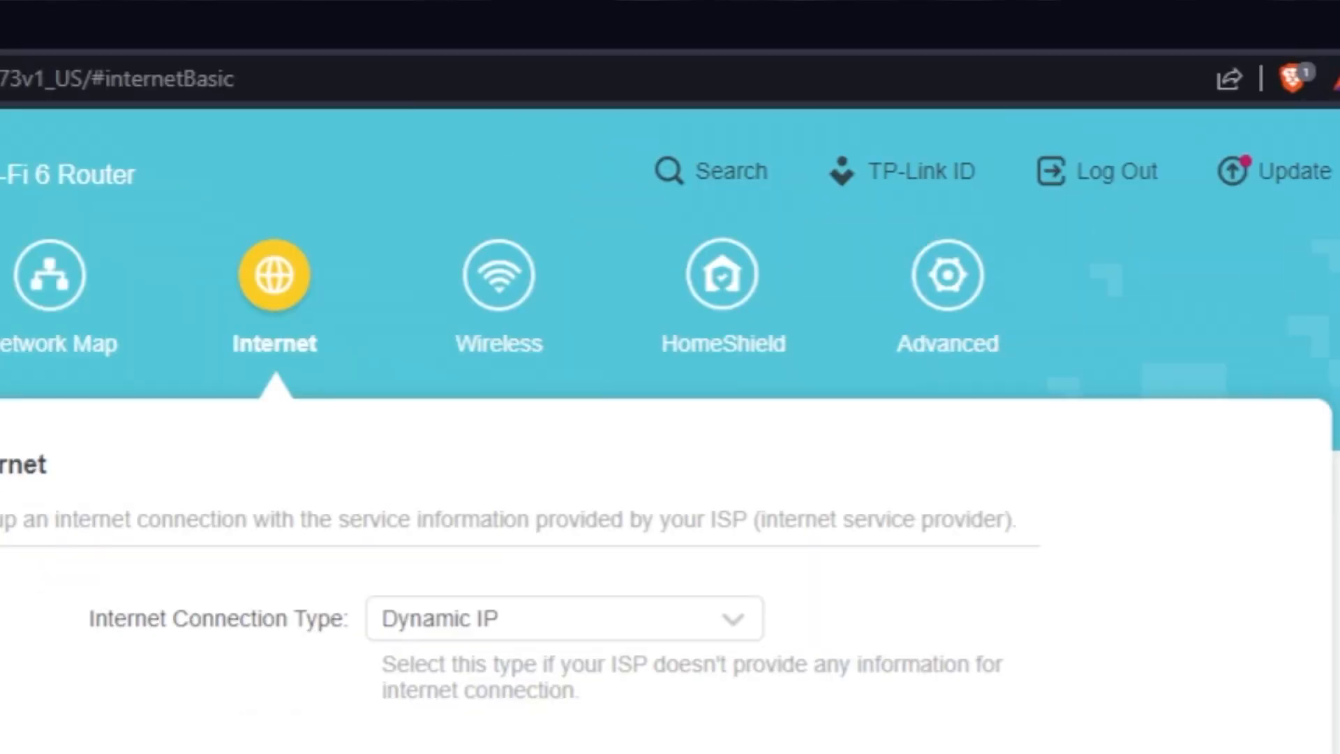
Go to Advanced > System > Reboot to reach the reboot page
click(947, 276)
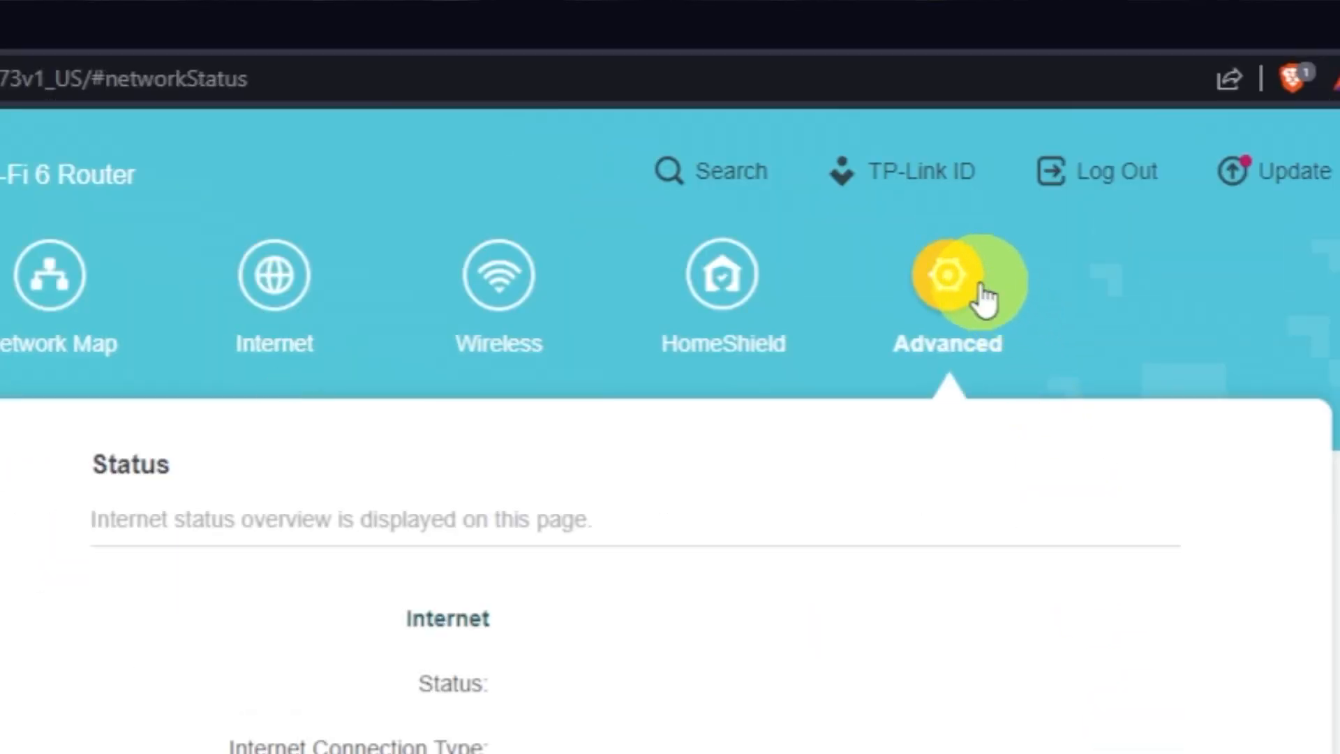
click(948, 275)
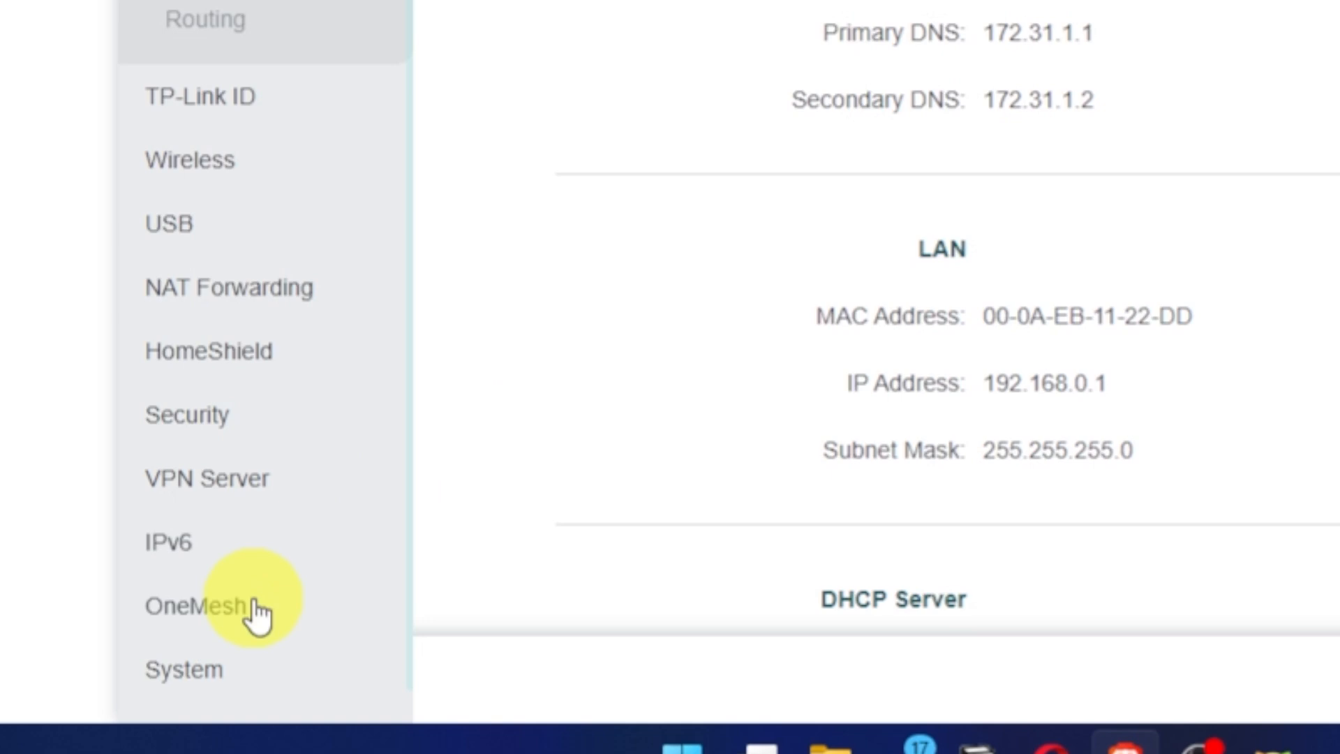
click(183, 671)
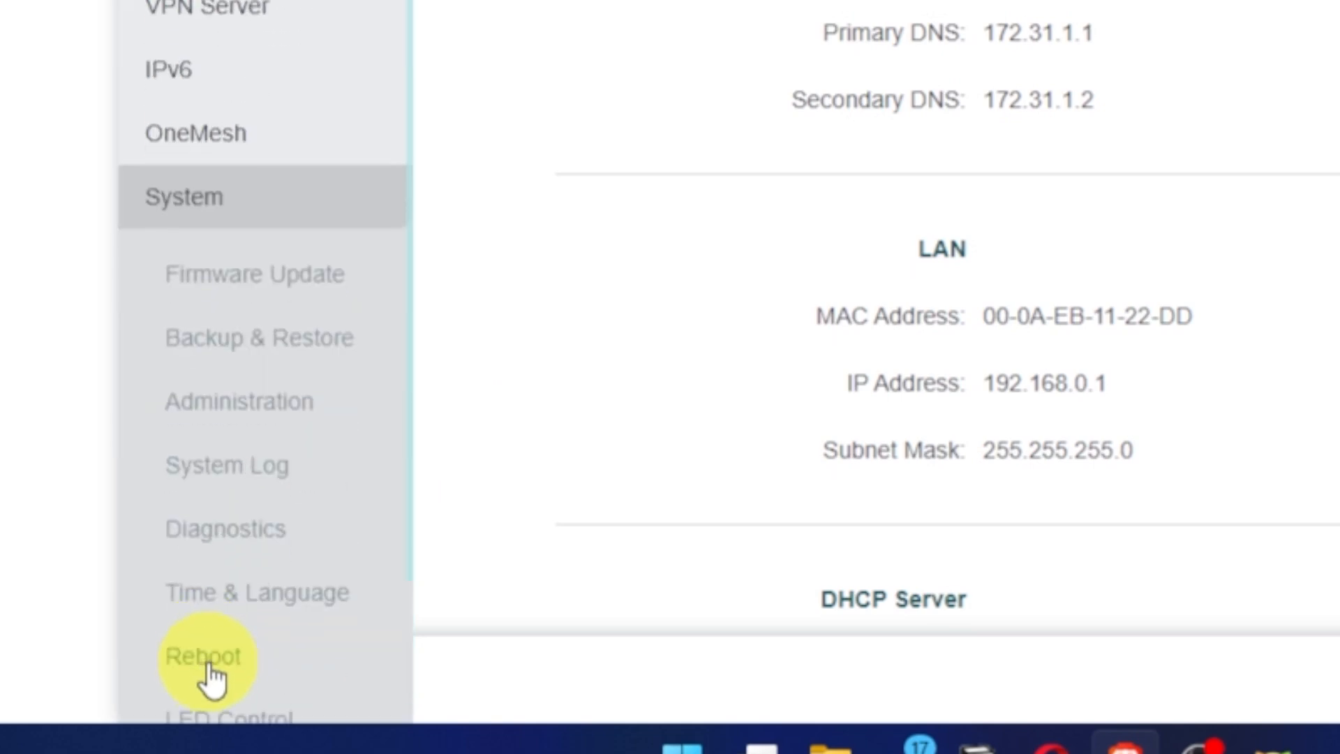
click(199, 656)
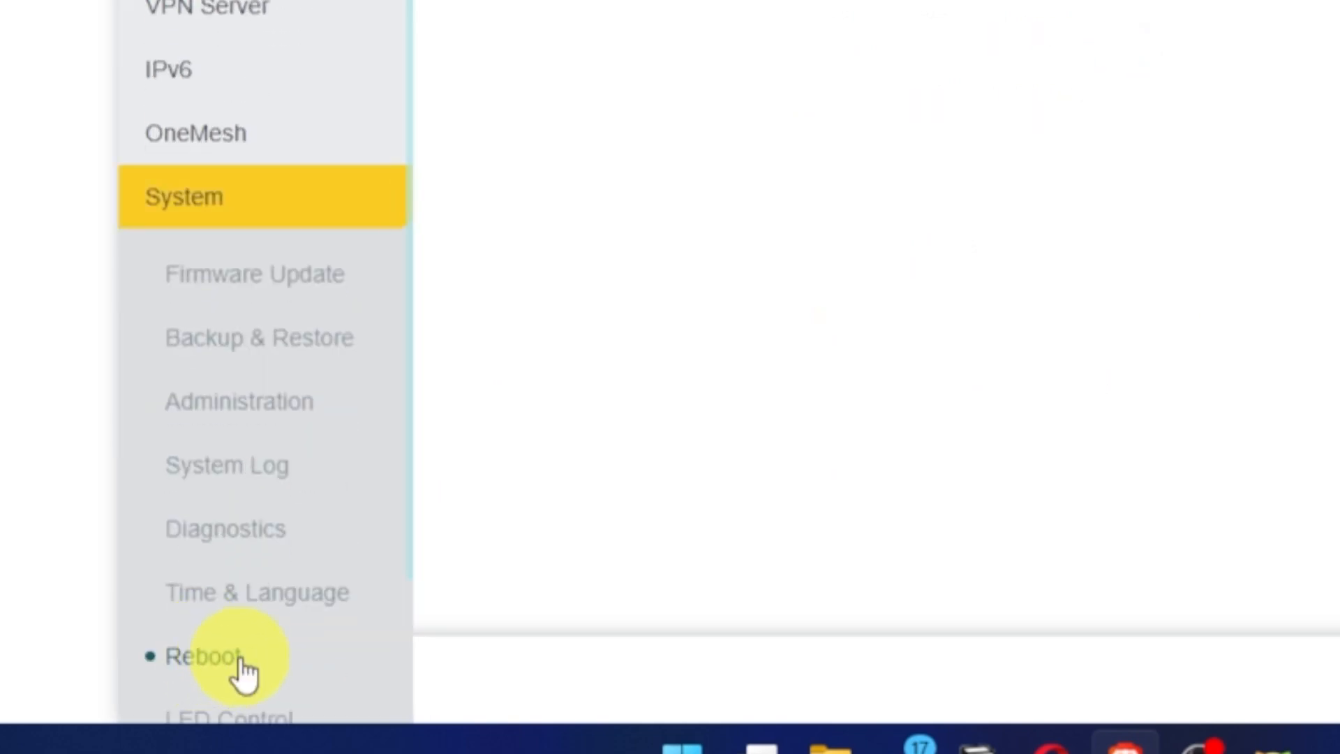